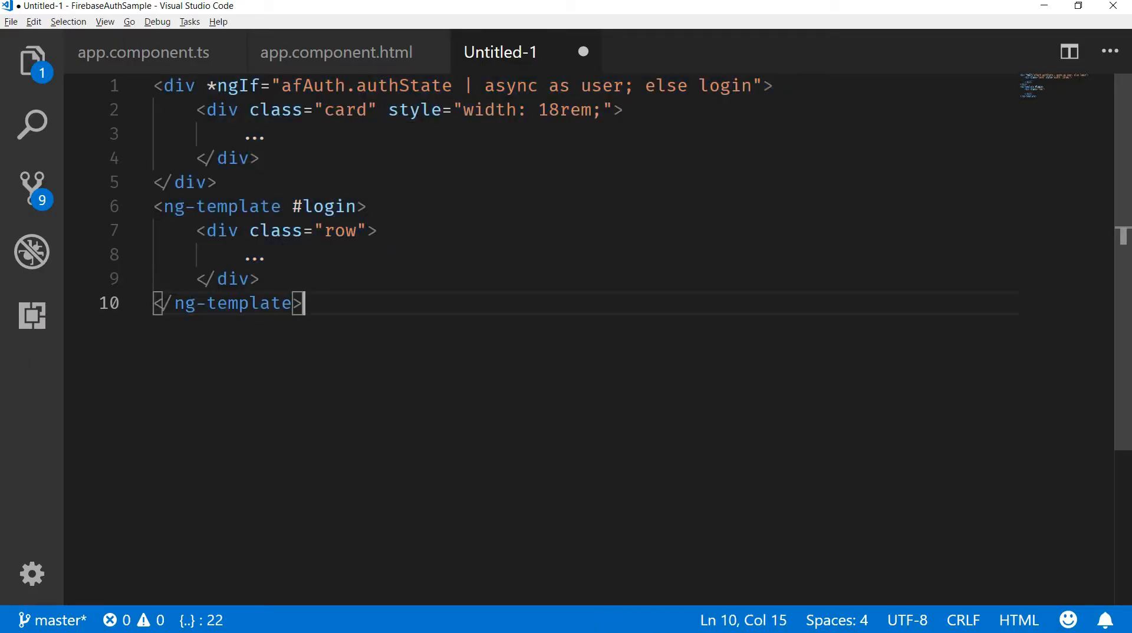
Close the Untitled-1 scratch tab, discarding its unsaved changes
click(583, 51)
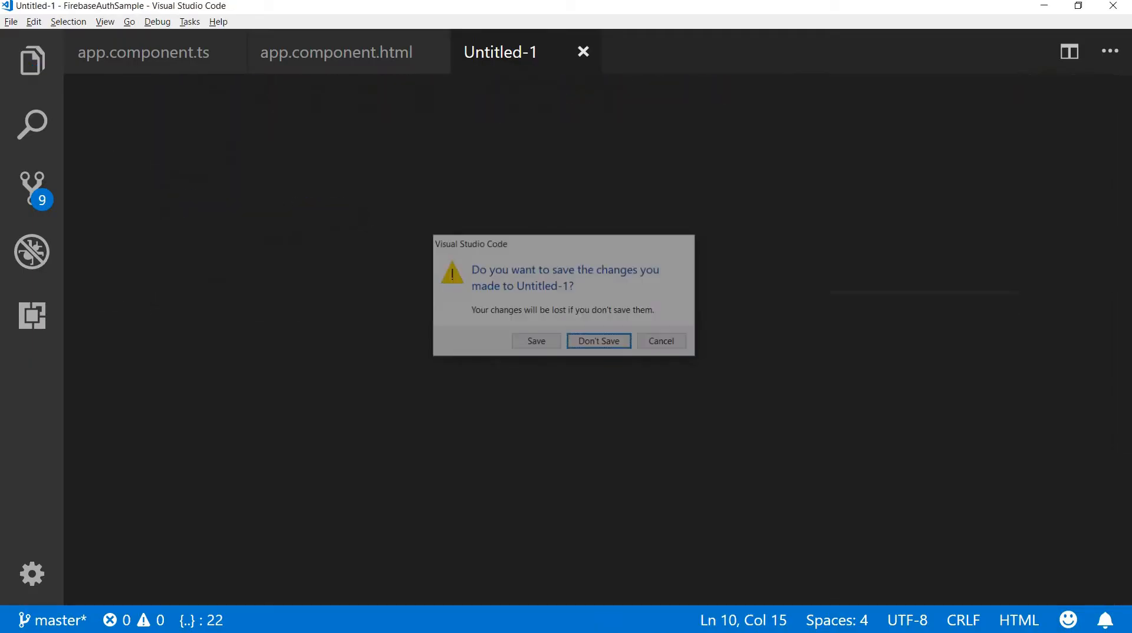
click(598, 341)
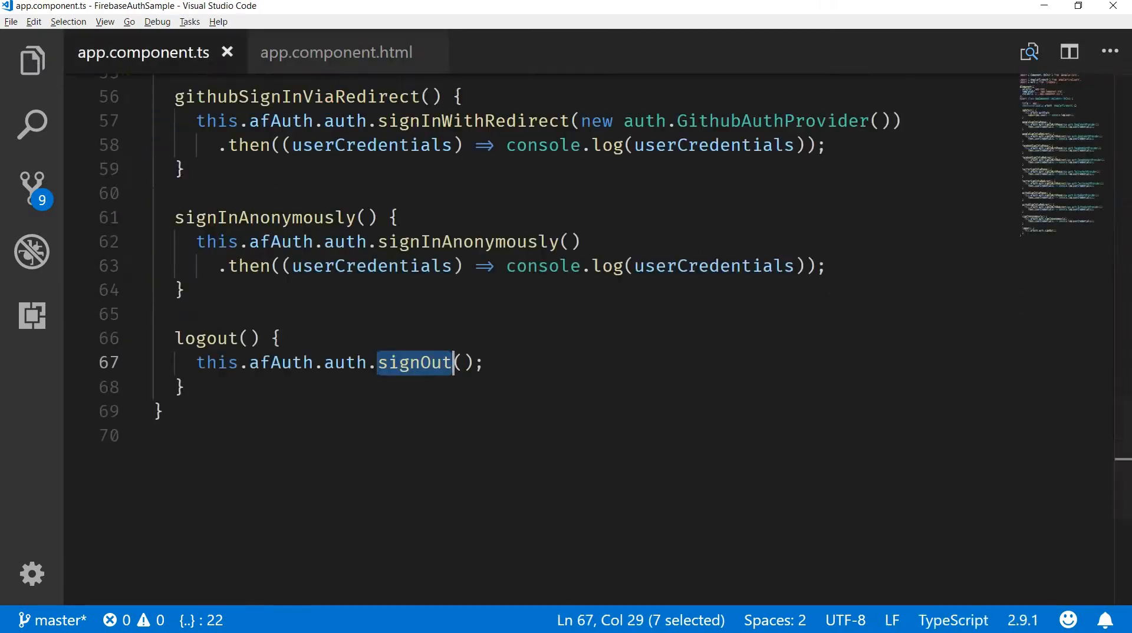
Write a signUp() method calling auth.createUserWithEmailAndPassword(email, password) and logging the result
scroll(up, 3)
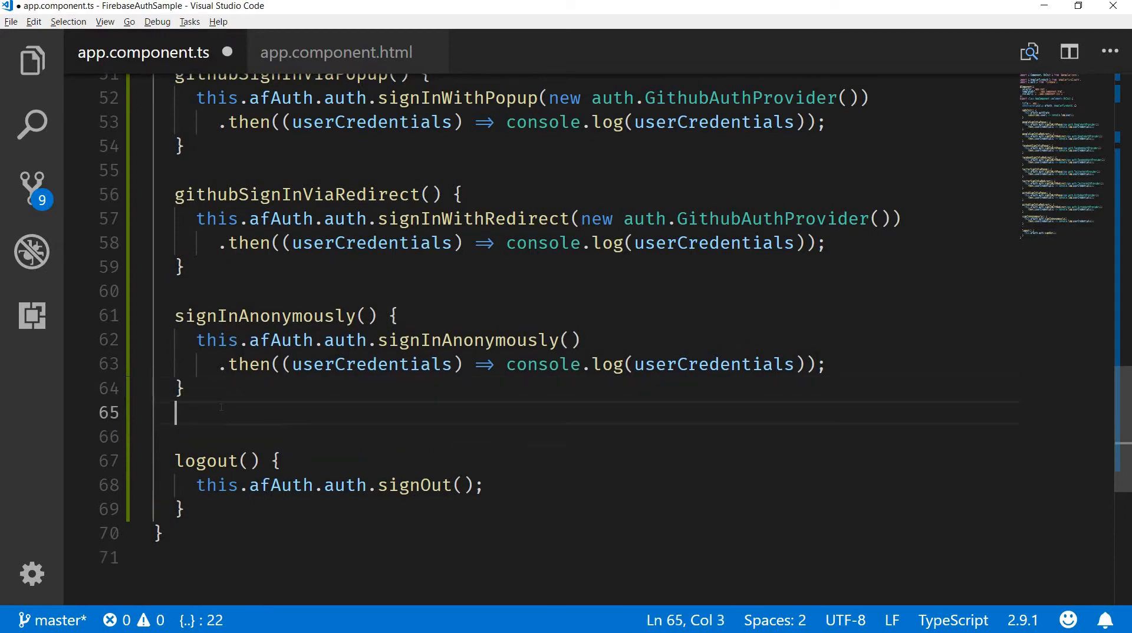
text(signU)
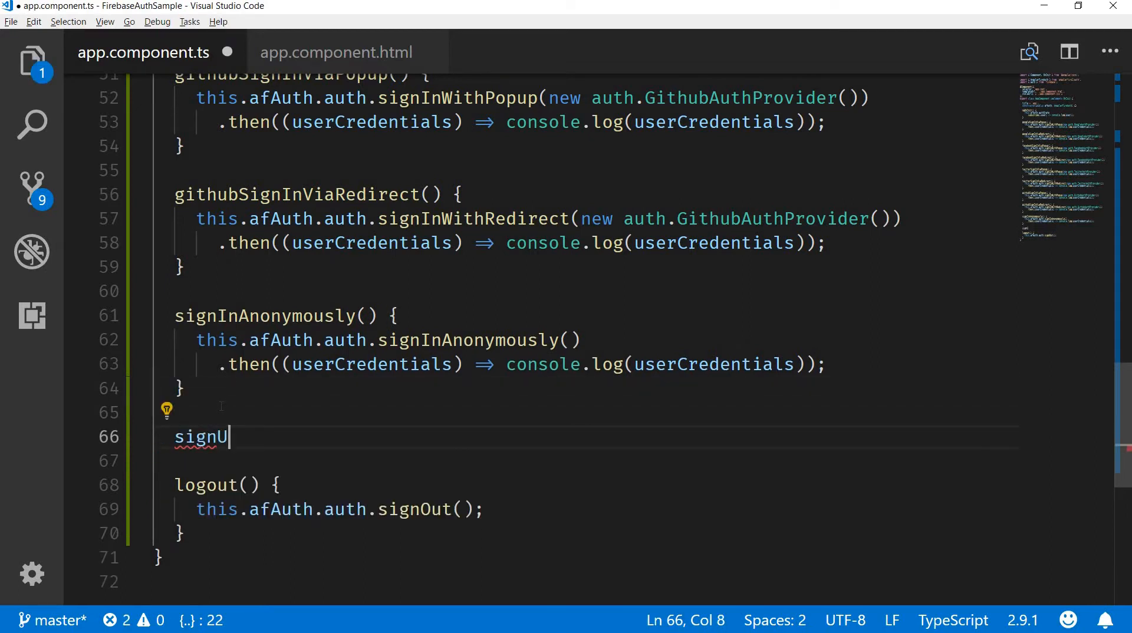
text(p() {)
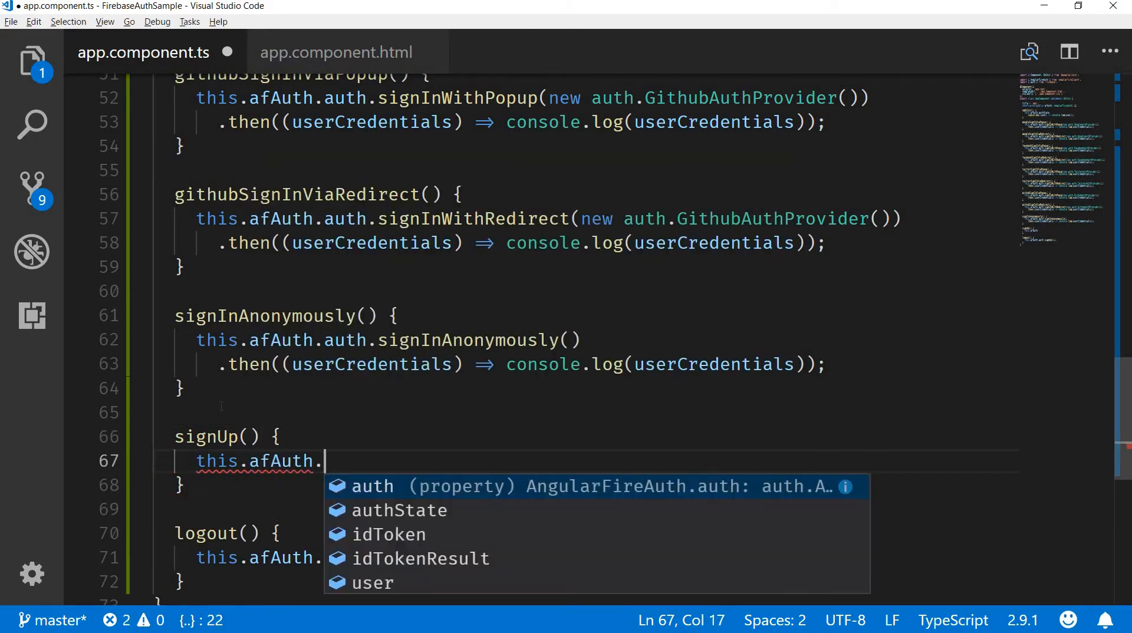
text(auth.)
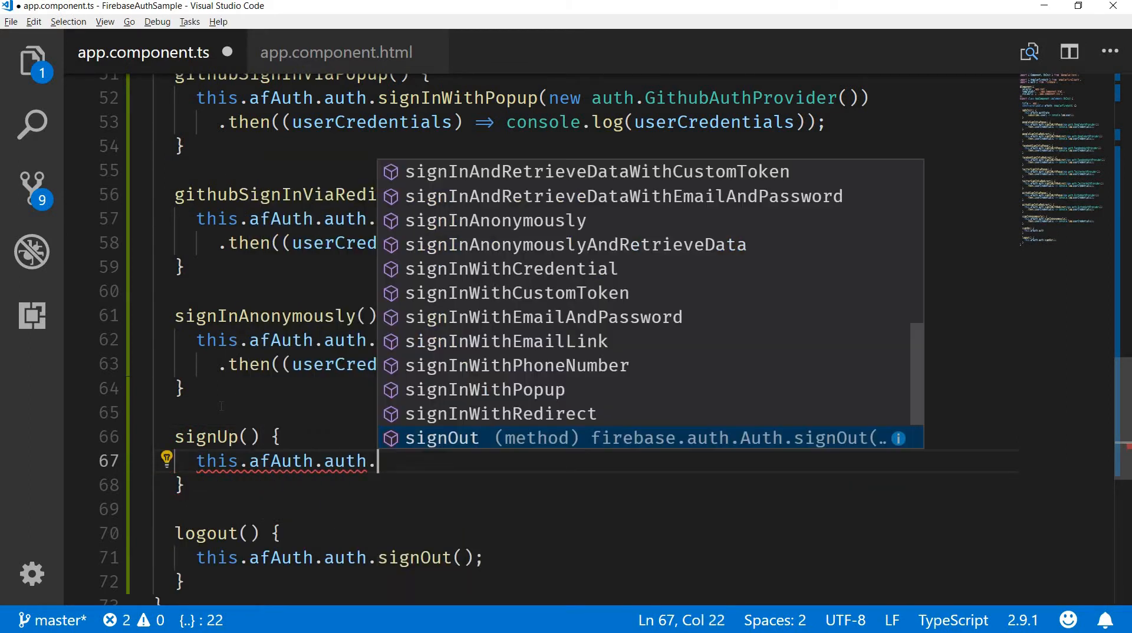
text(creae)
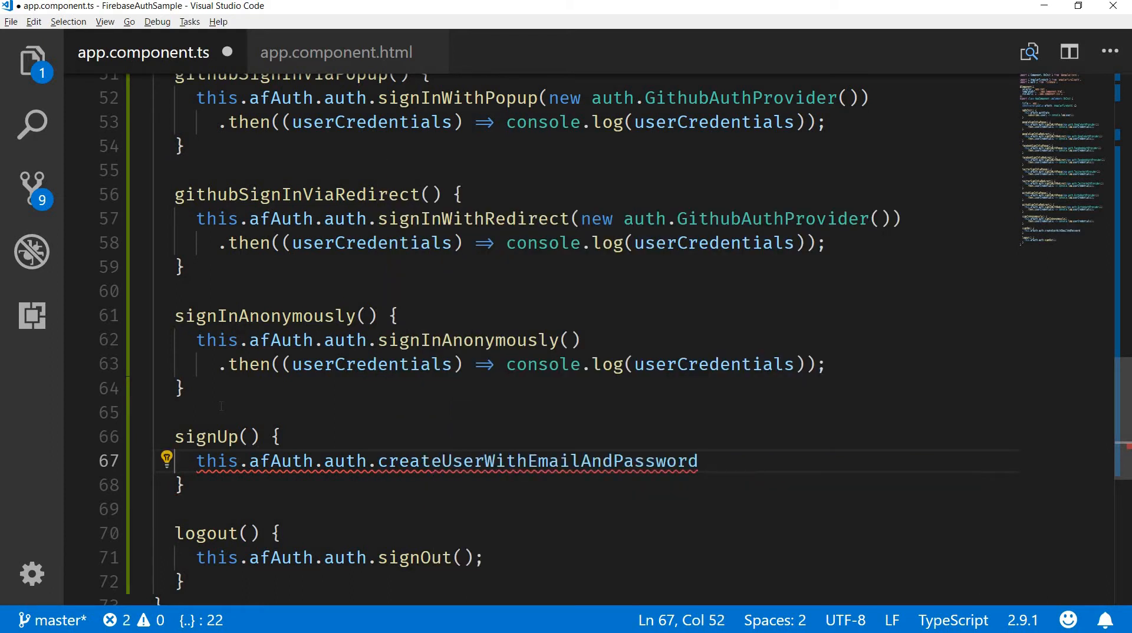
text(())
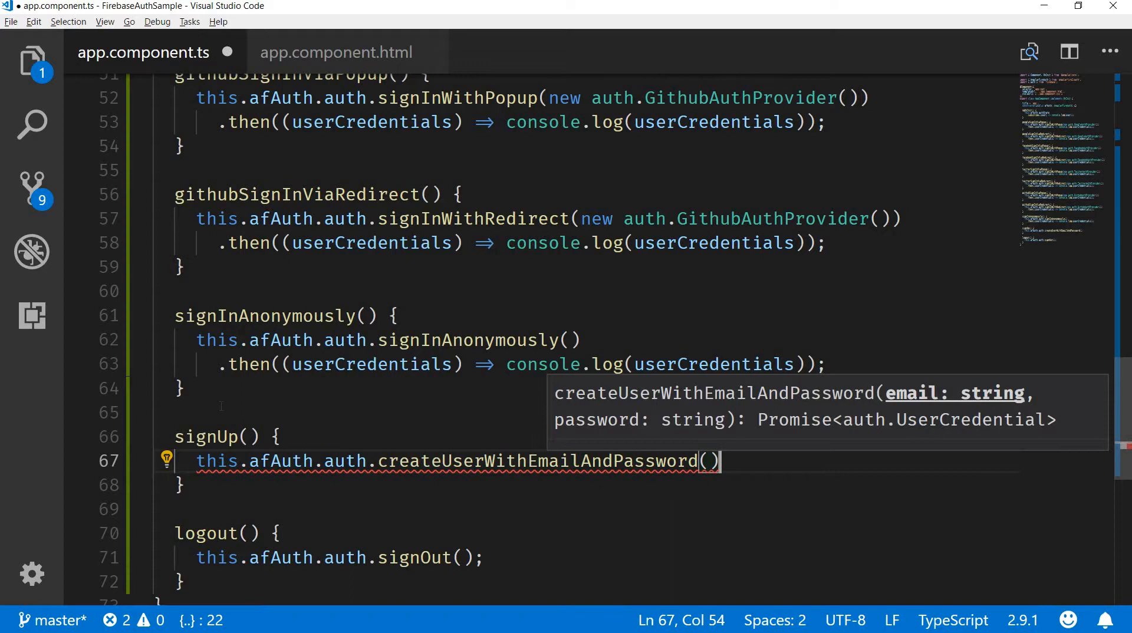
text(email)
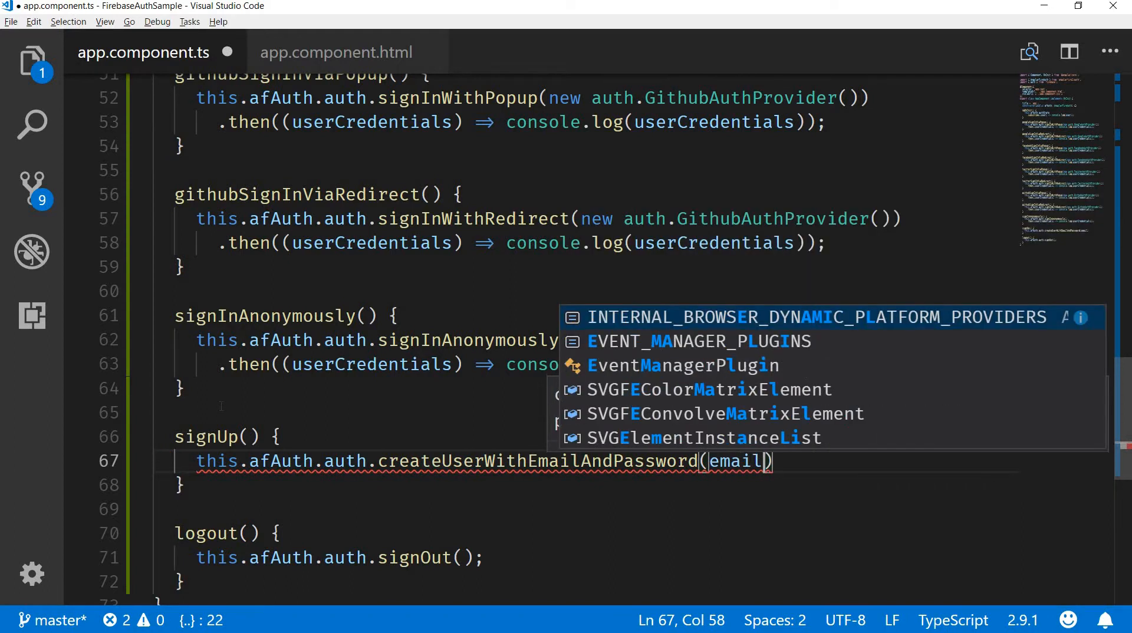
text(, pass)
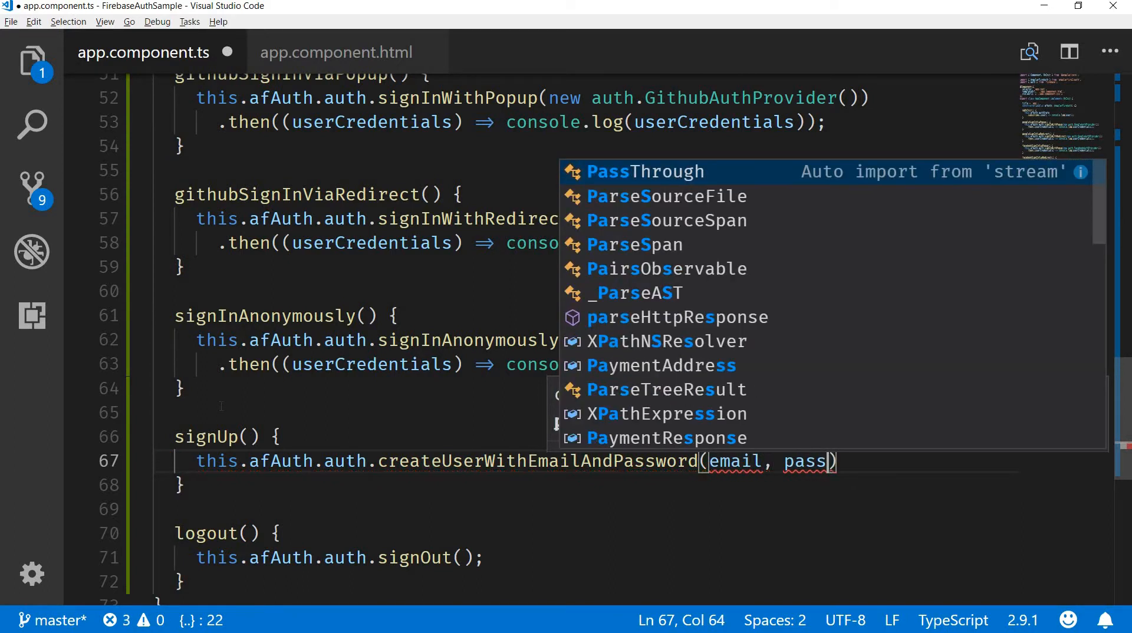
text(word)
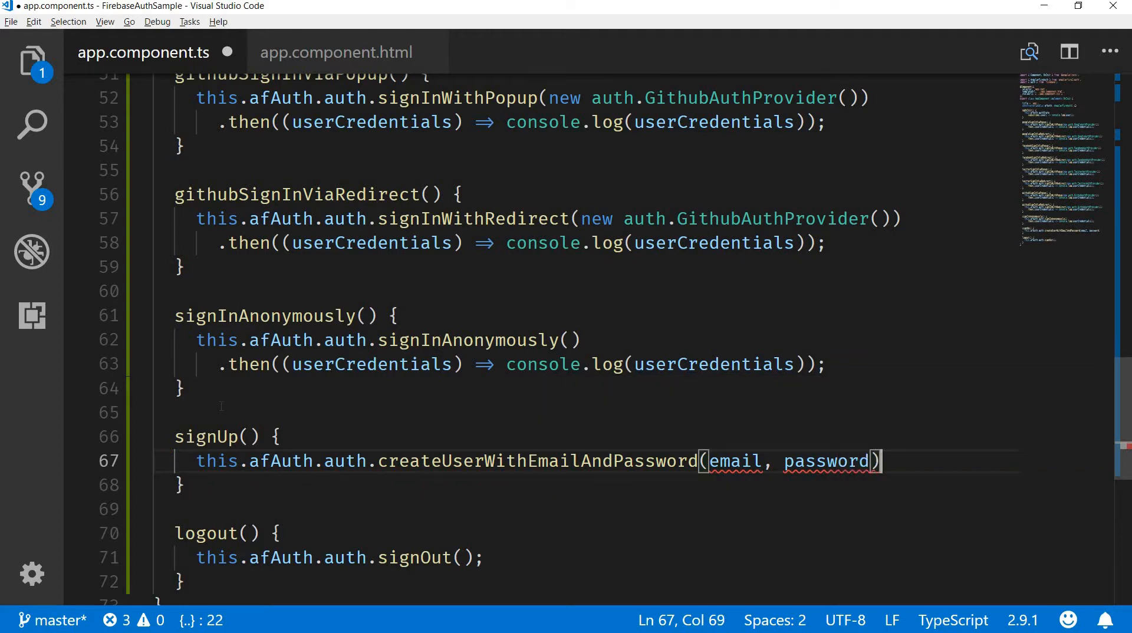
text({)
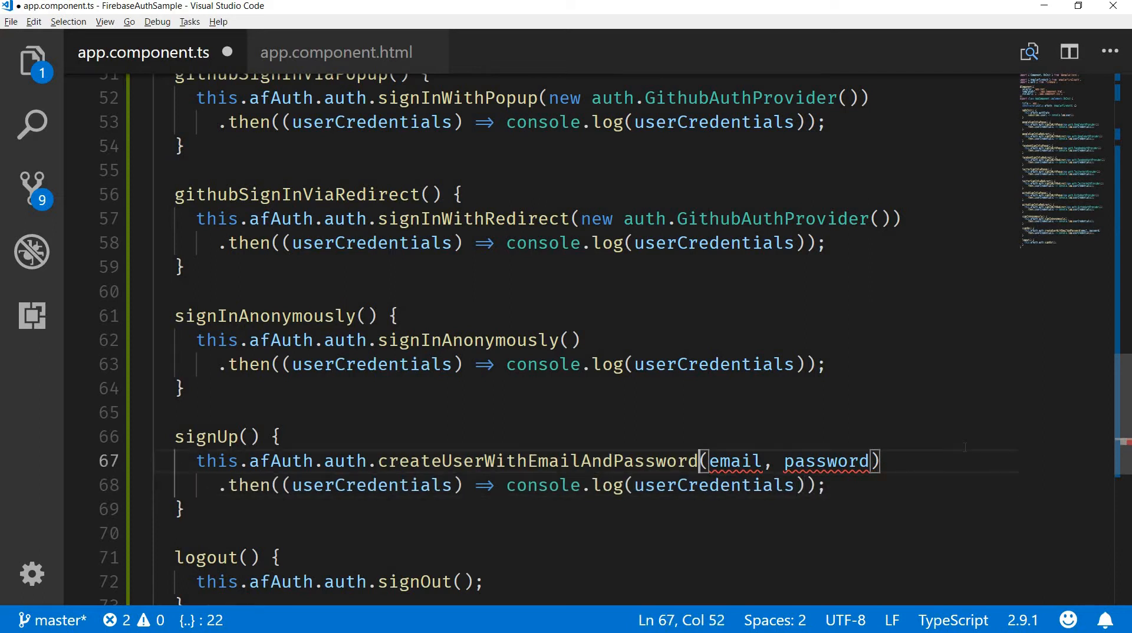
Replace the title = 'app' line with email: string and password: string properties
double_click(734, 461)
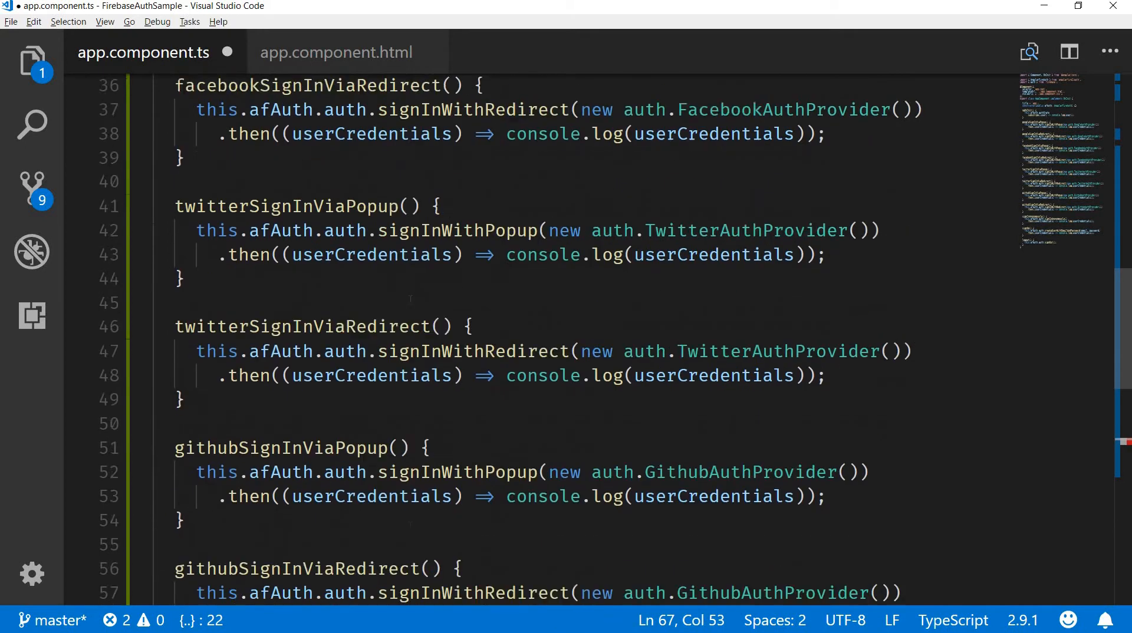
scroll(up, 3)
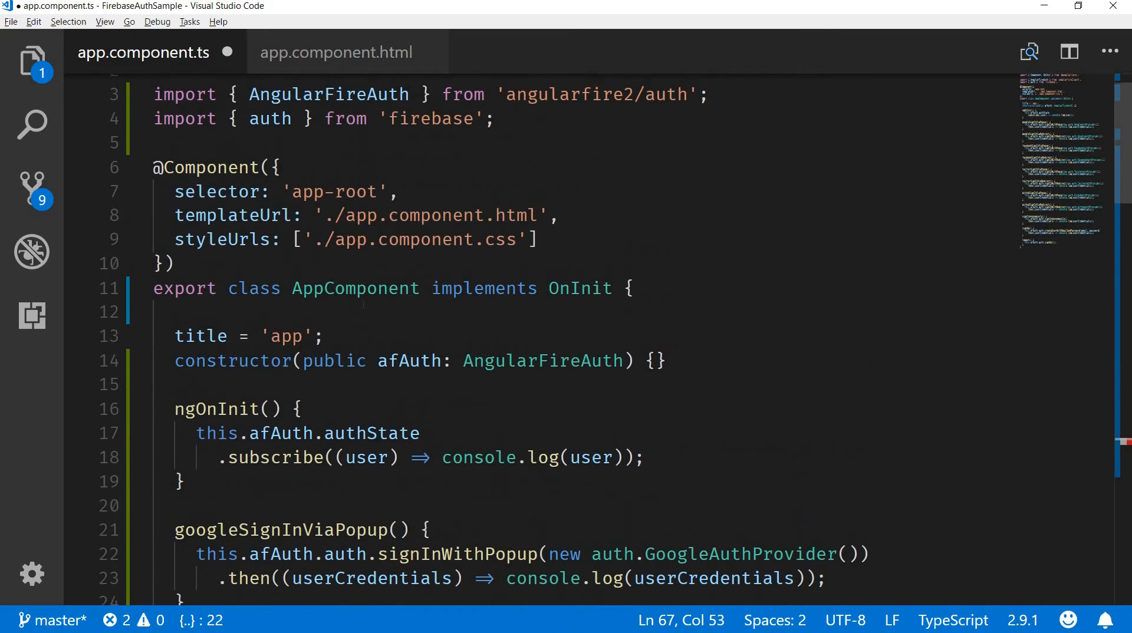
triple_click(245, 335)
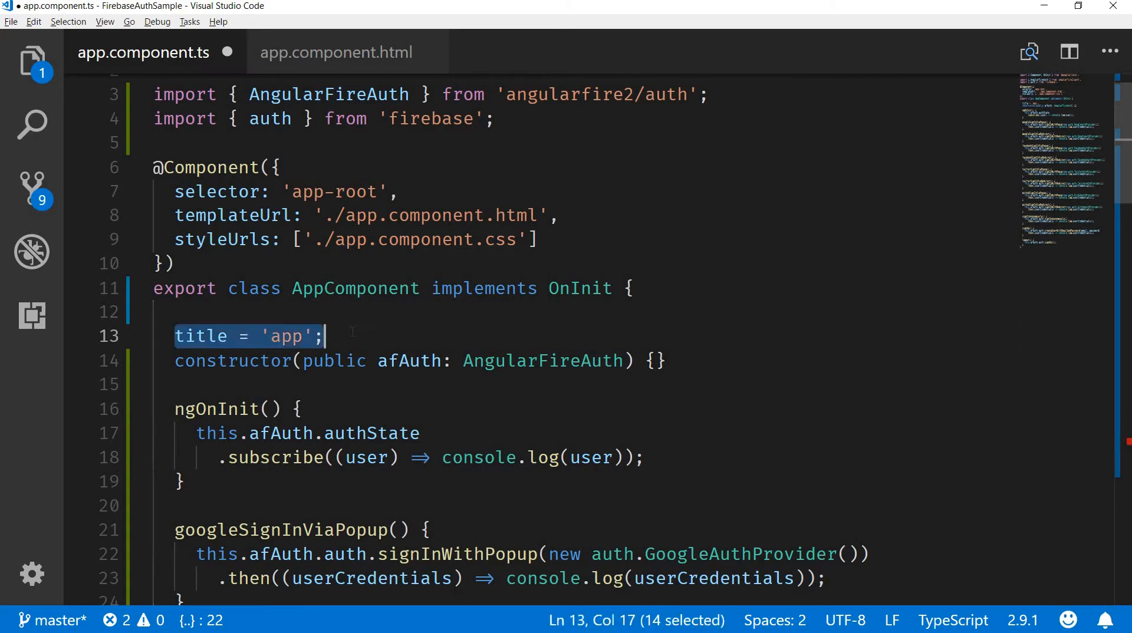
text(emai)
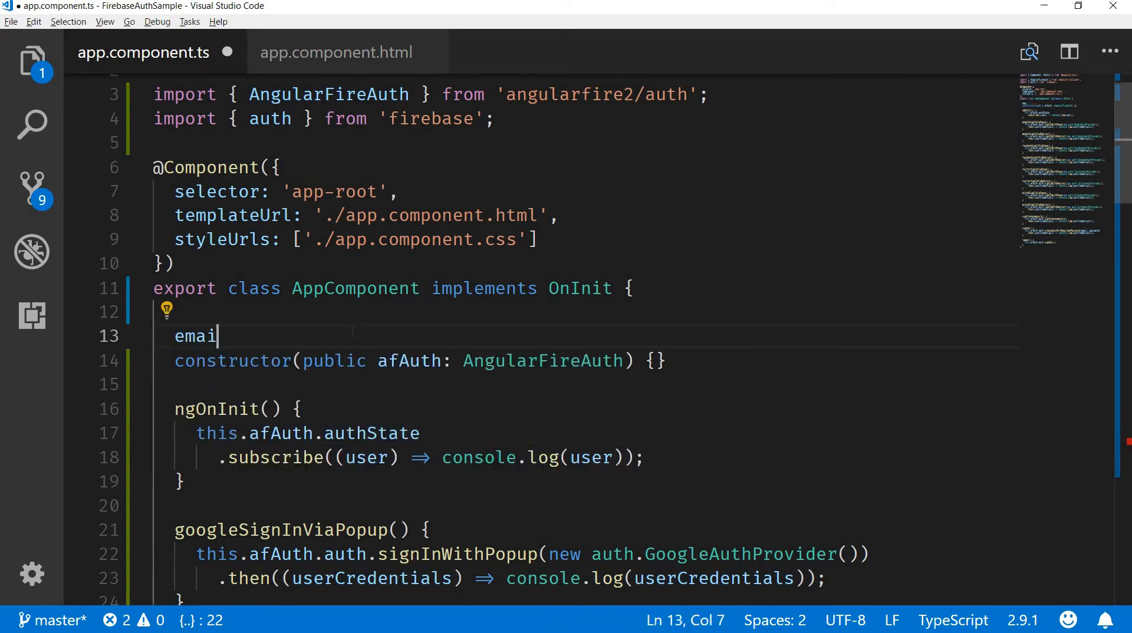
text(l: strin;)
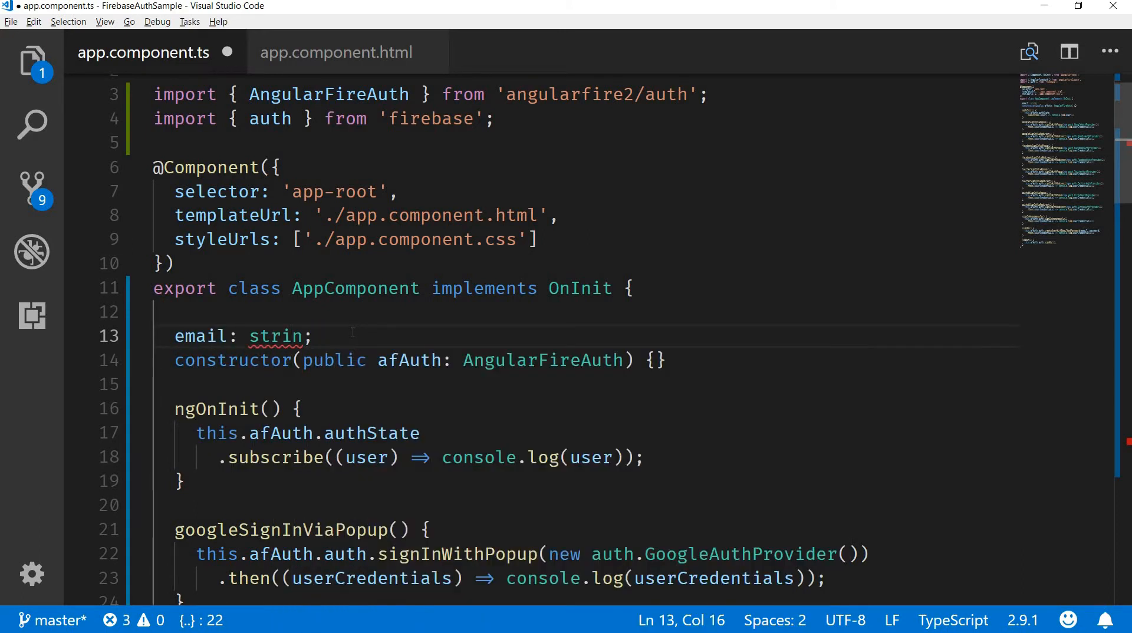
text(pass)
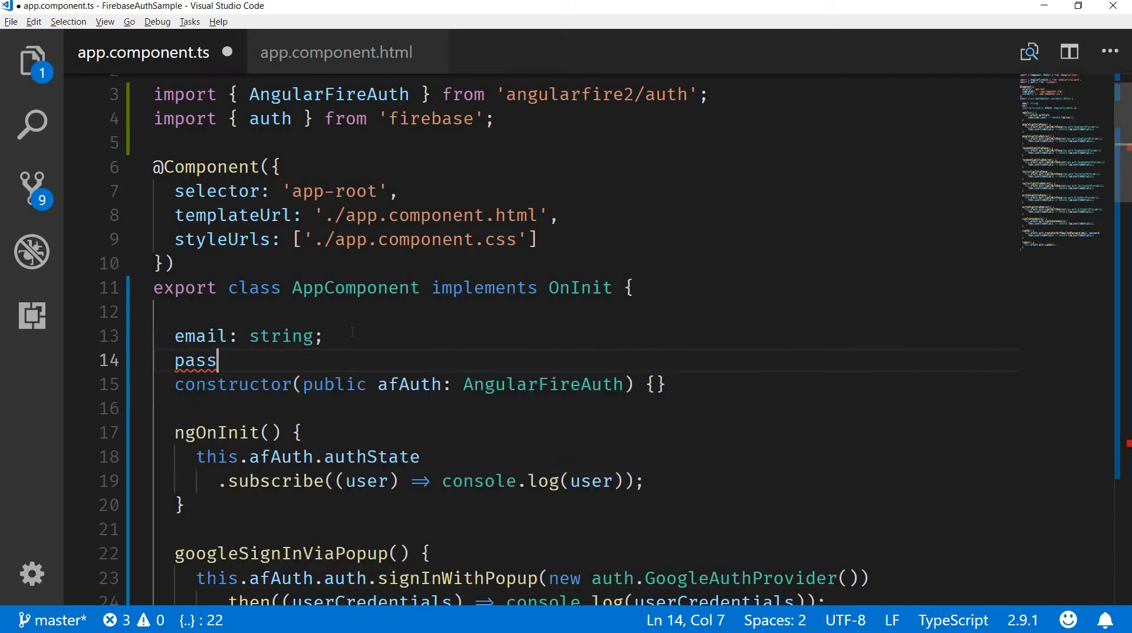
text(word)
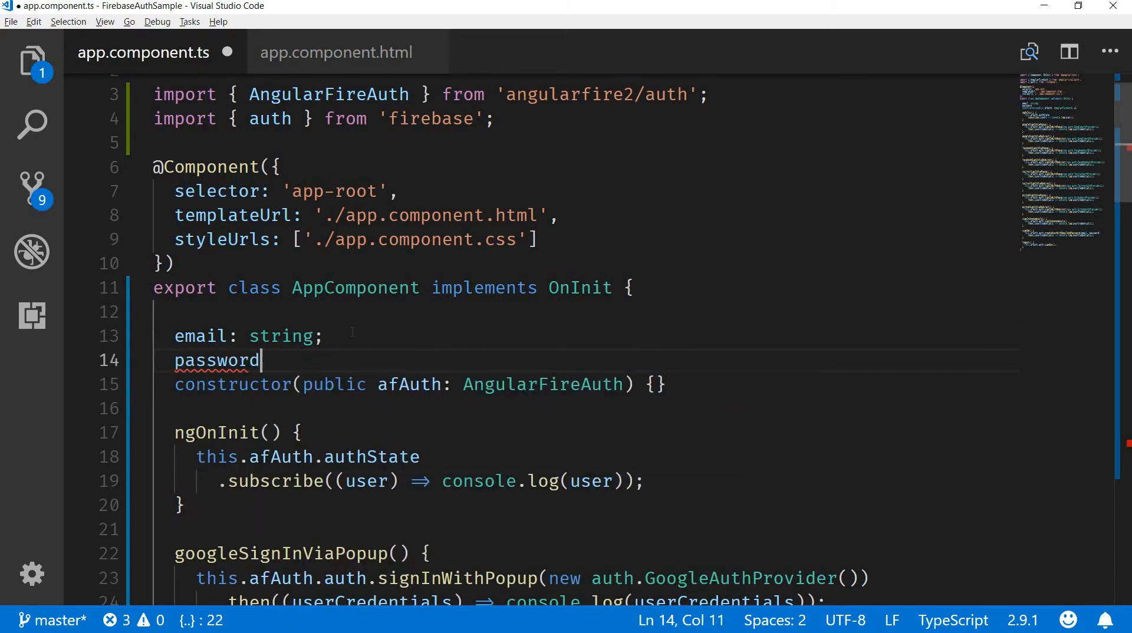
text(: string;)
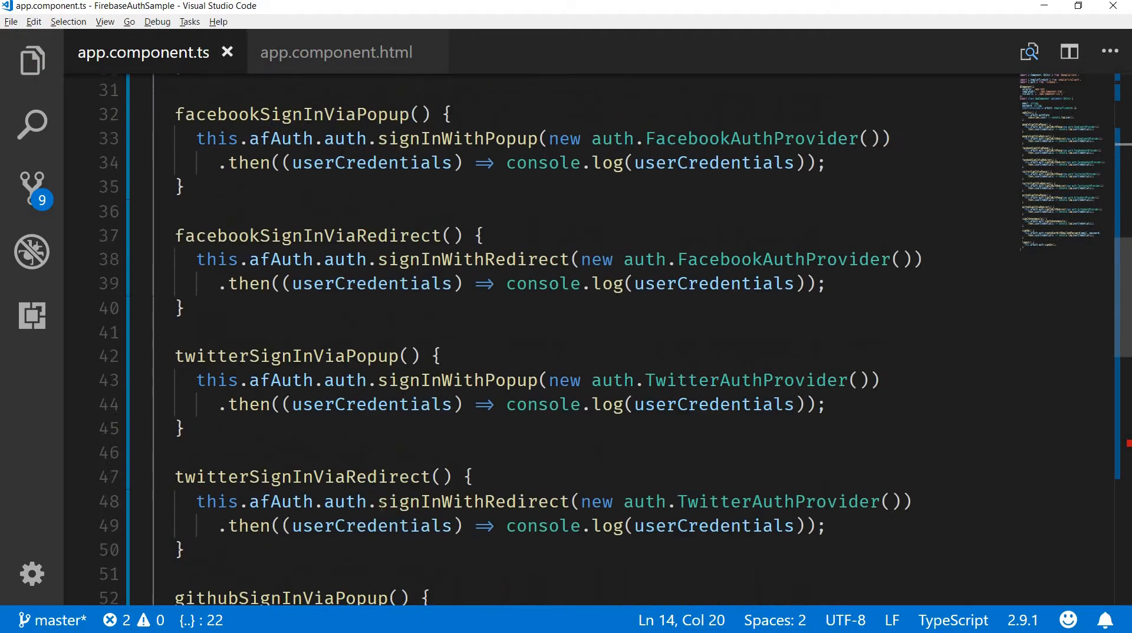
Change the signUp call to pass this.email and this.password
scroll(down, 3)
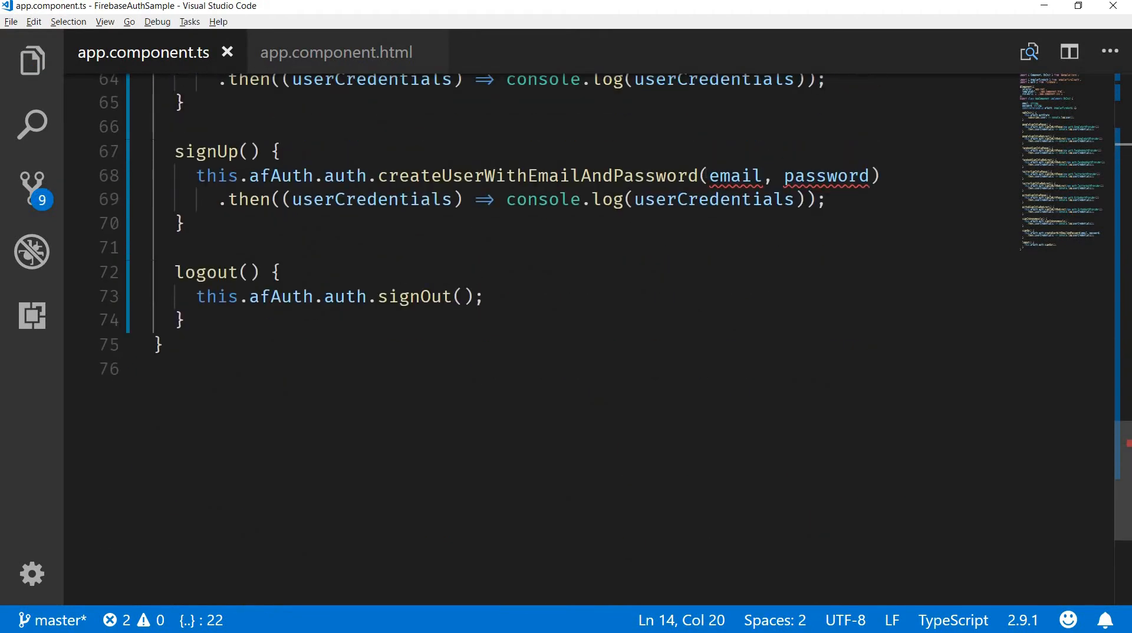
text(this.)
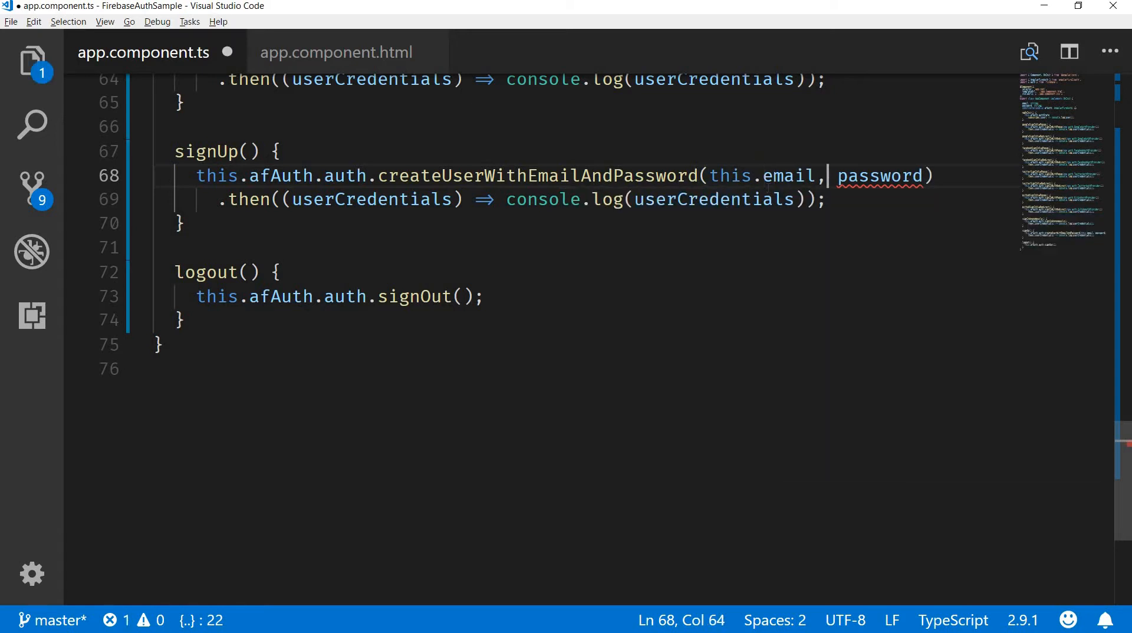
text(this.)
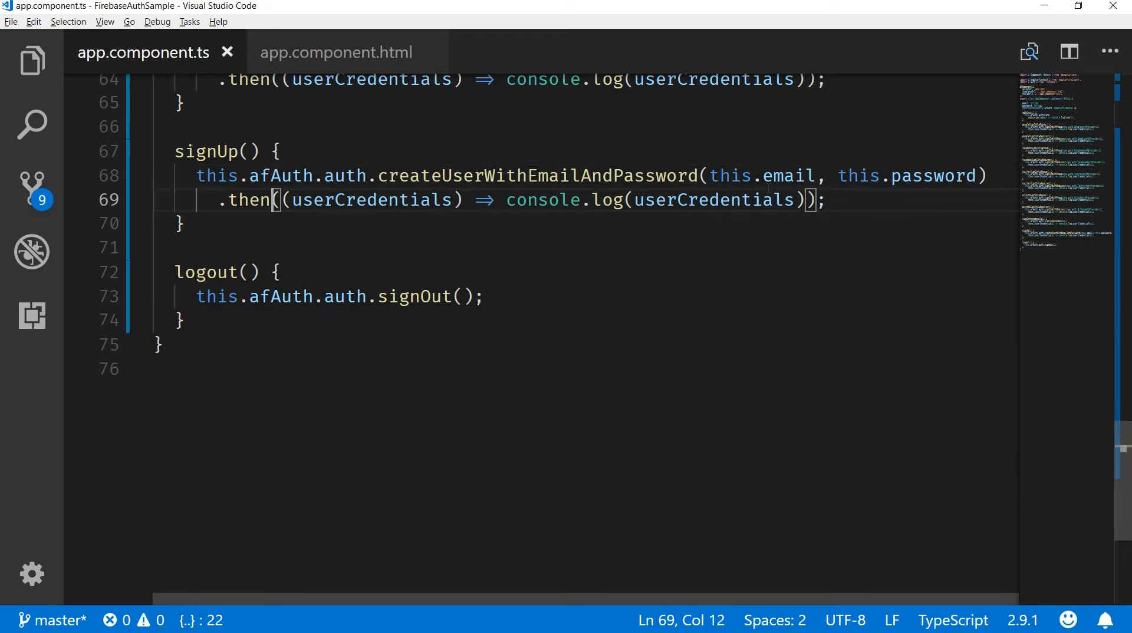
click(336, 52)
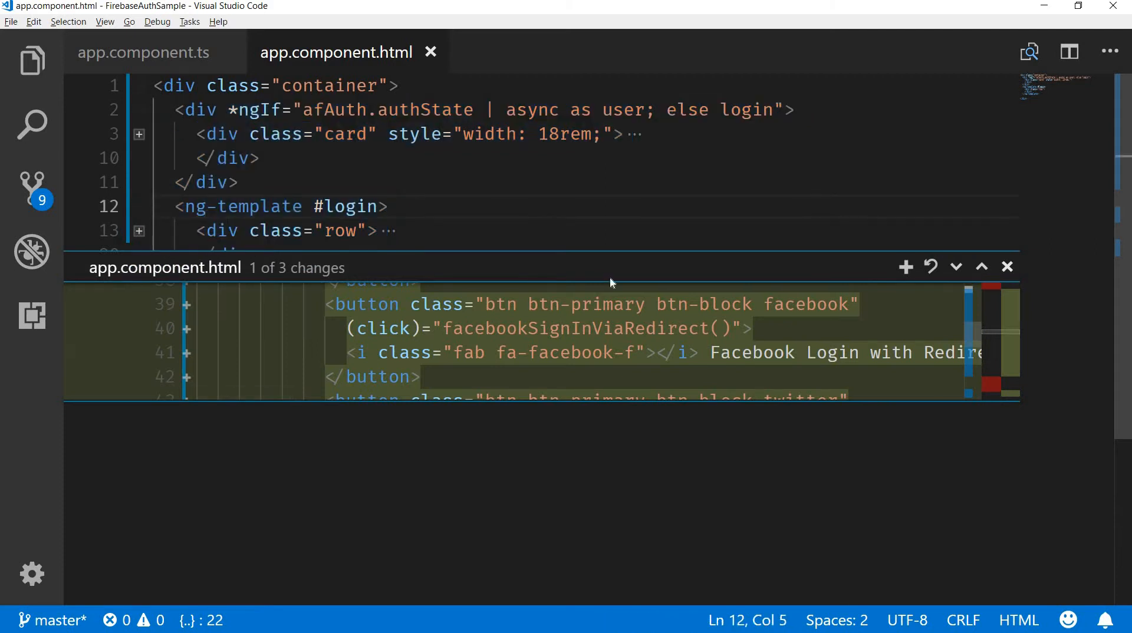
Close the diff peek, unfold the login template, collapse the social buttons, and open app.module.ts
click(1007, 267)
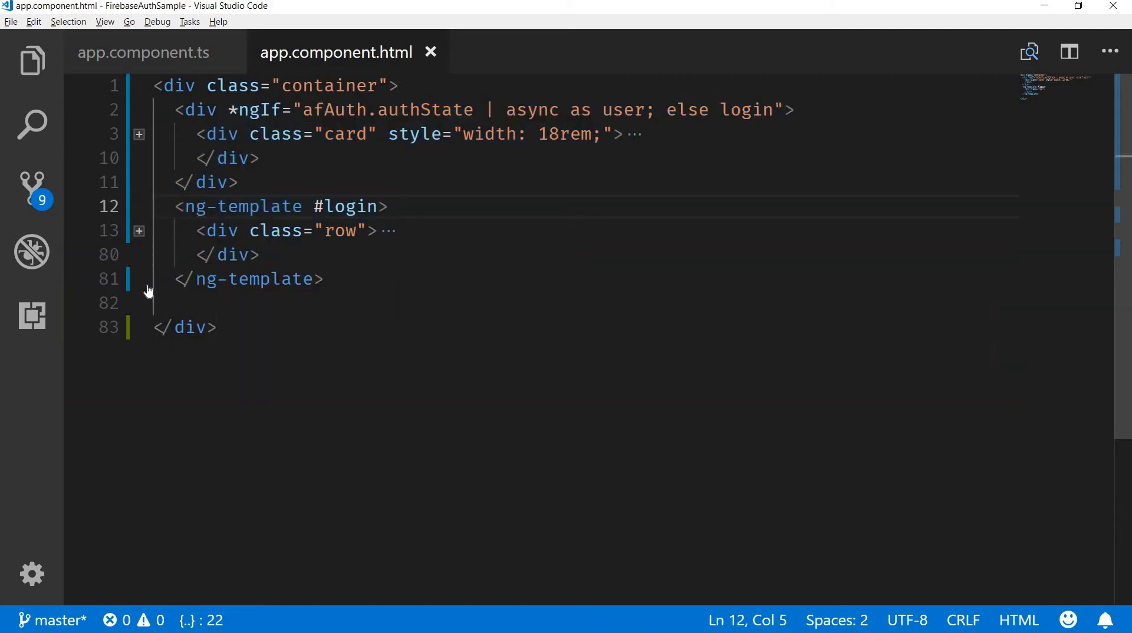
click(139, 231)
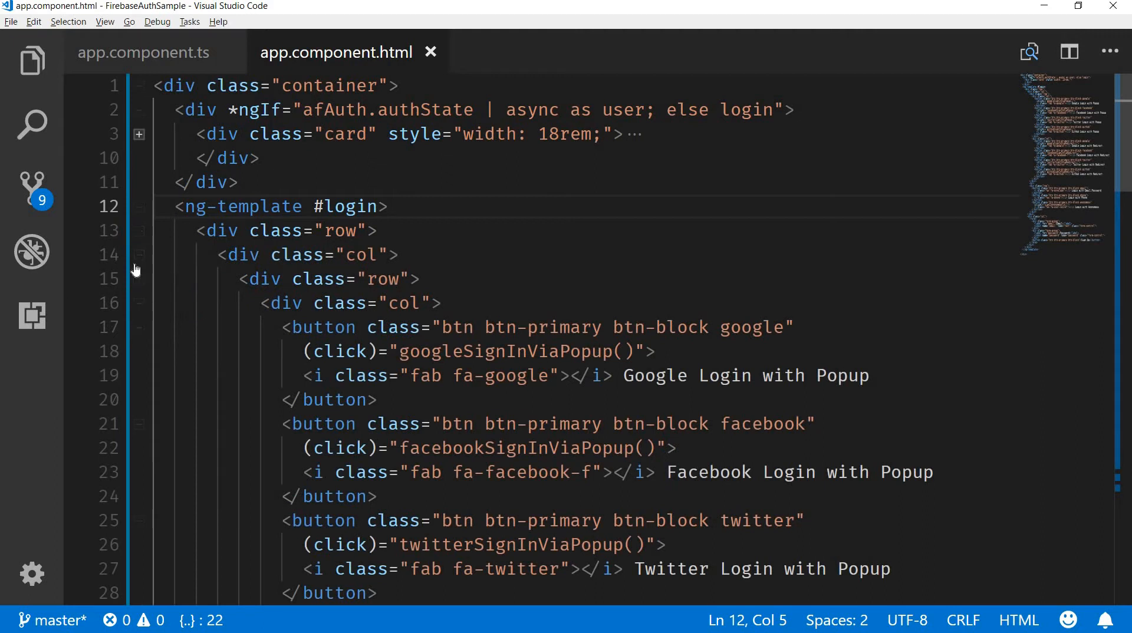
click(139, 255)
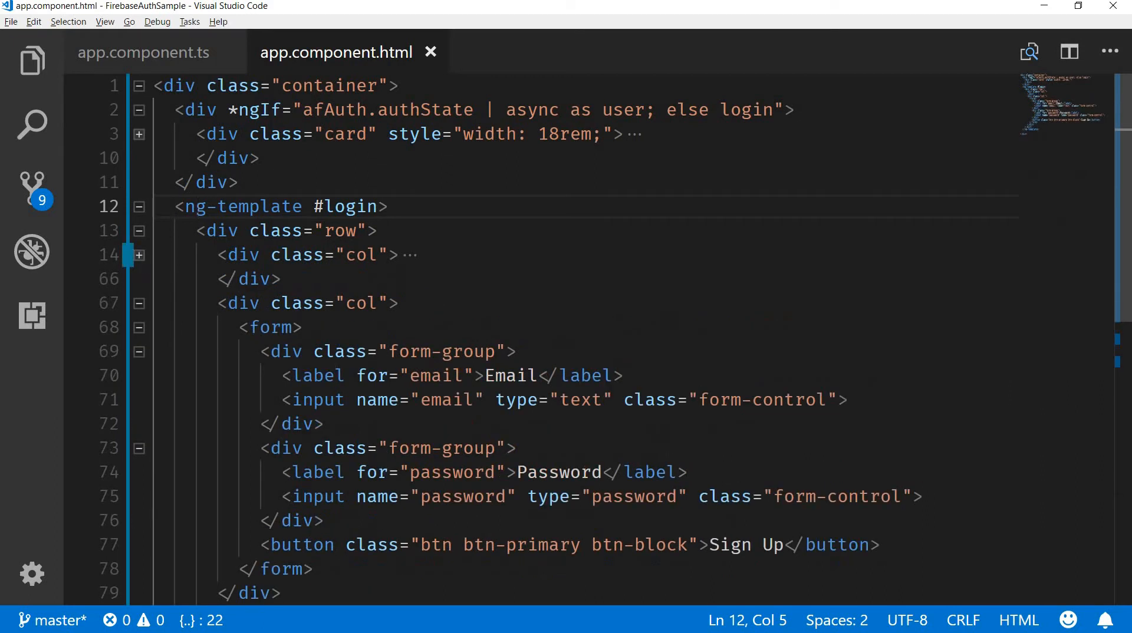
scroll(down, 3)
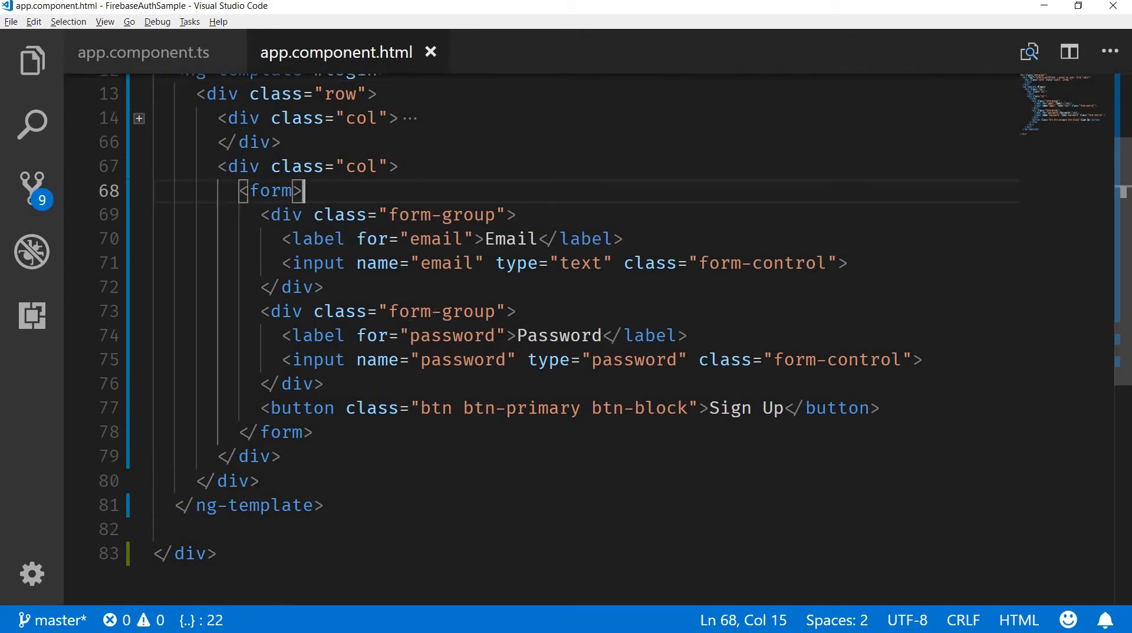
mouse_move(30, 57)
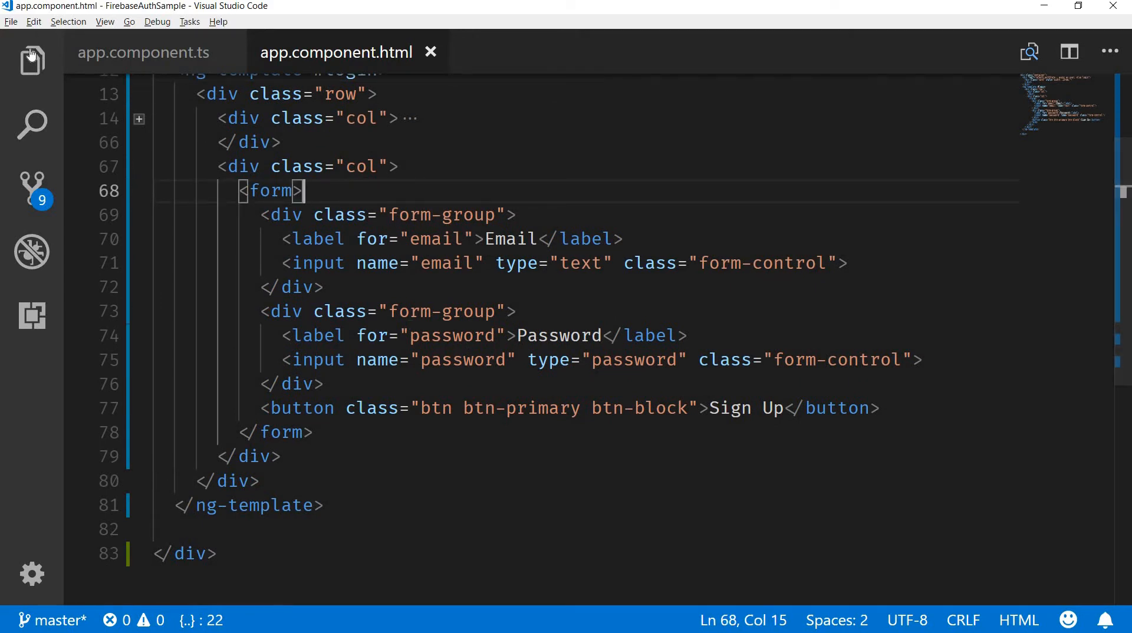
click(31, 60)
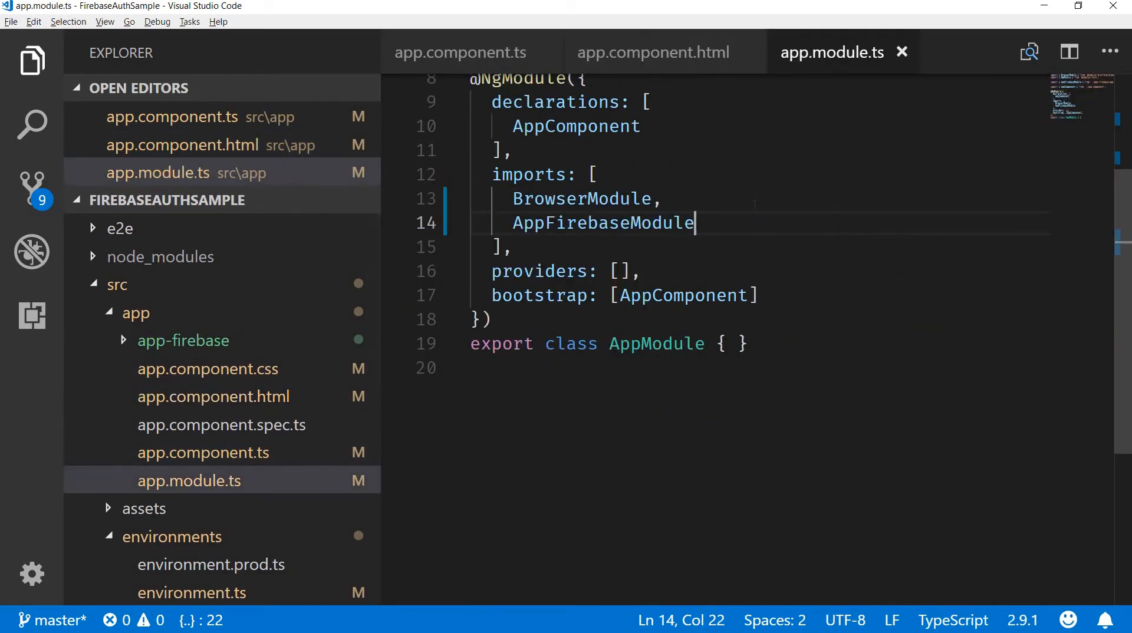
click(661, 198)
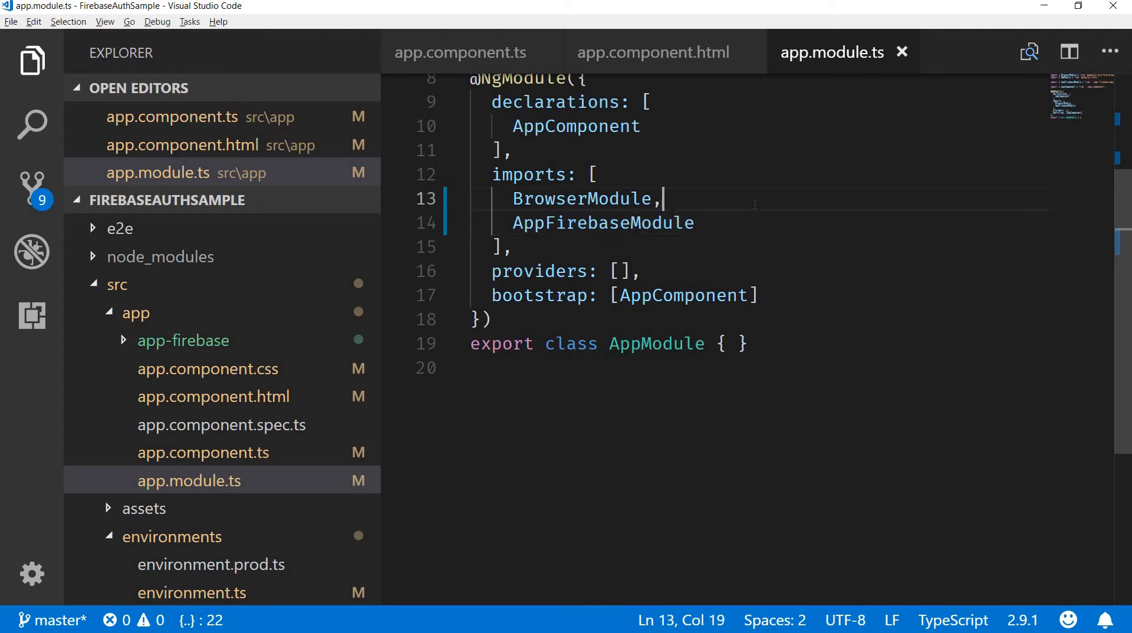
text(Forms)
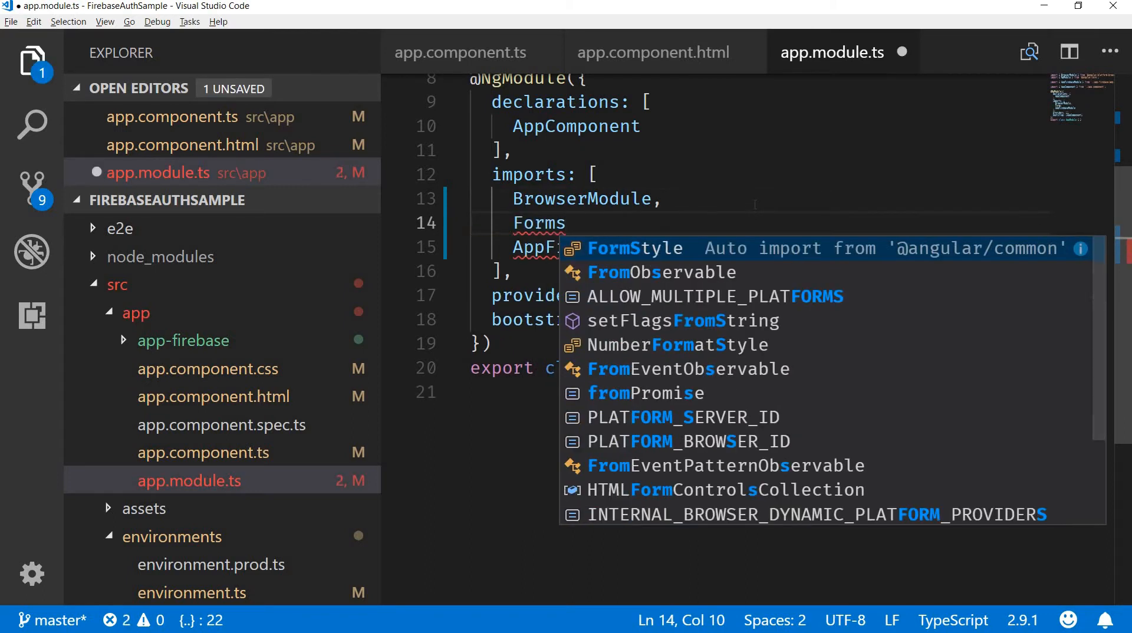
key(Tab)
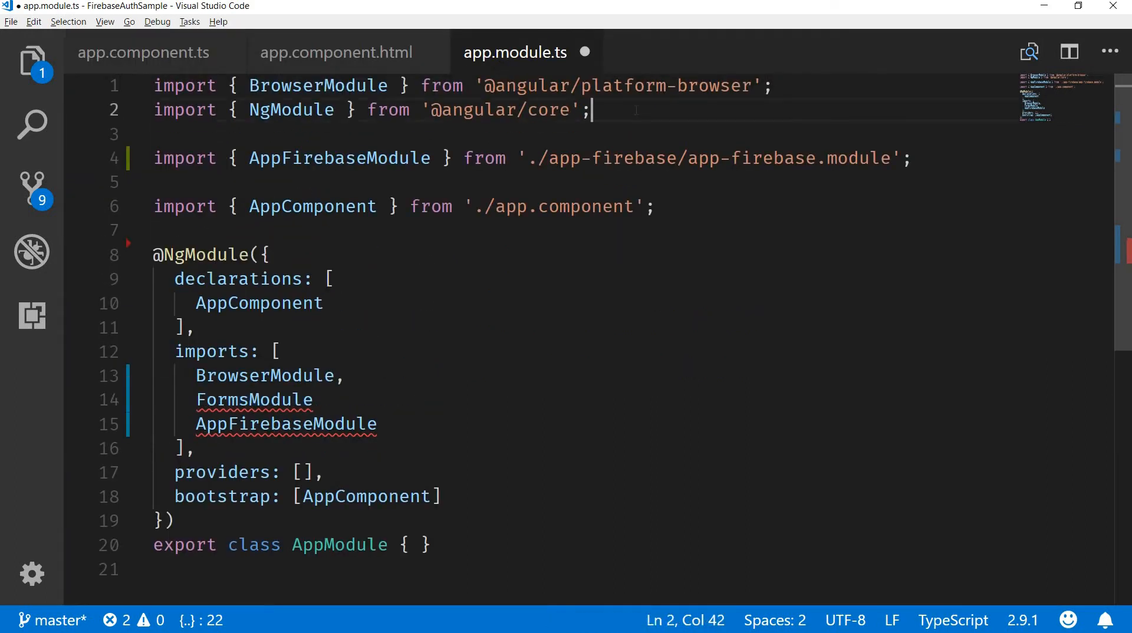
key(enter)
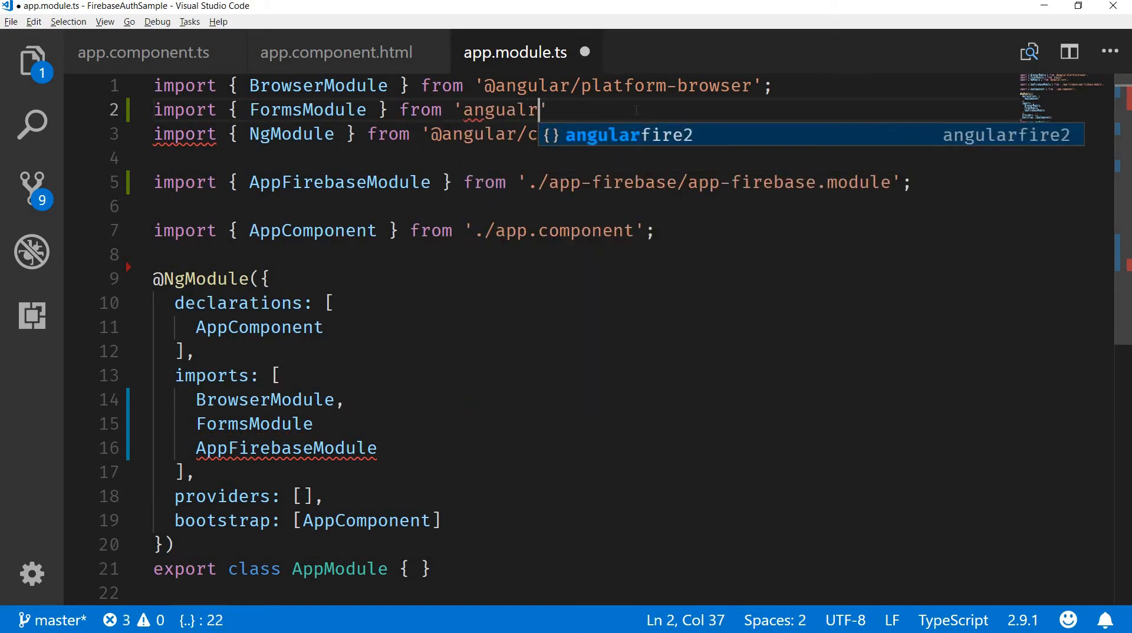
text(/)
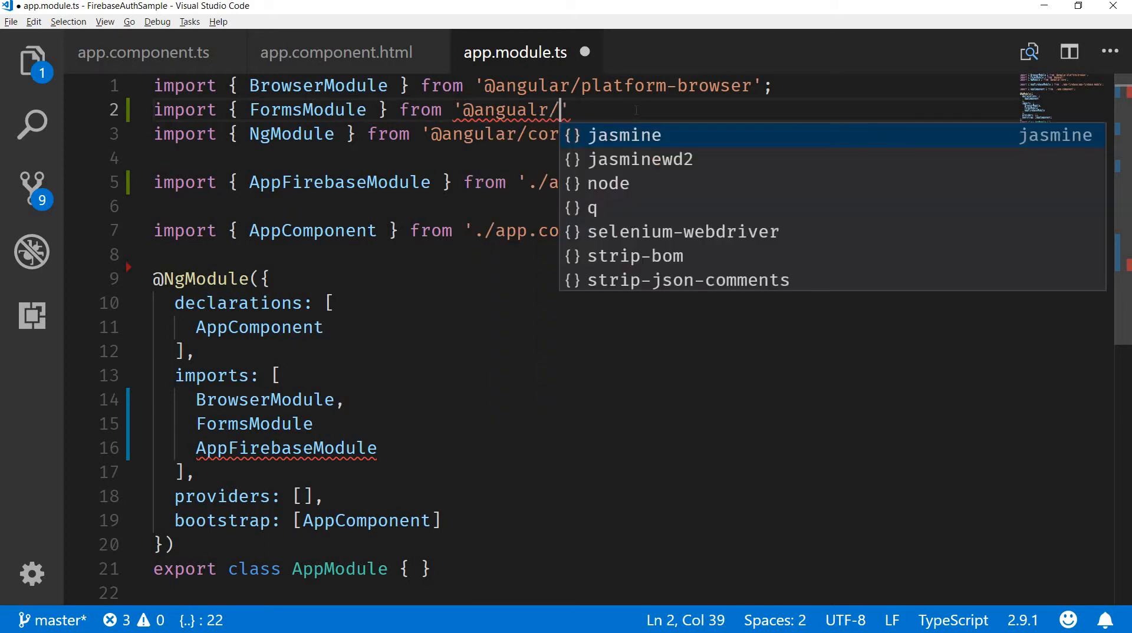
key(Backspace)
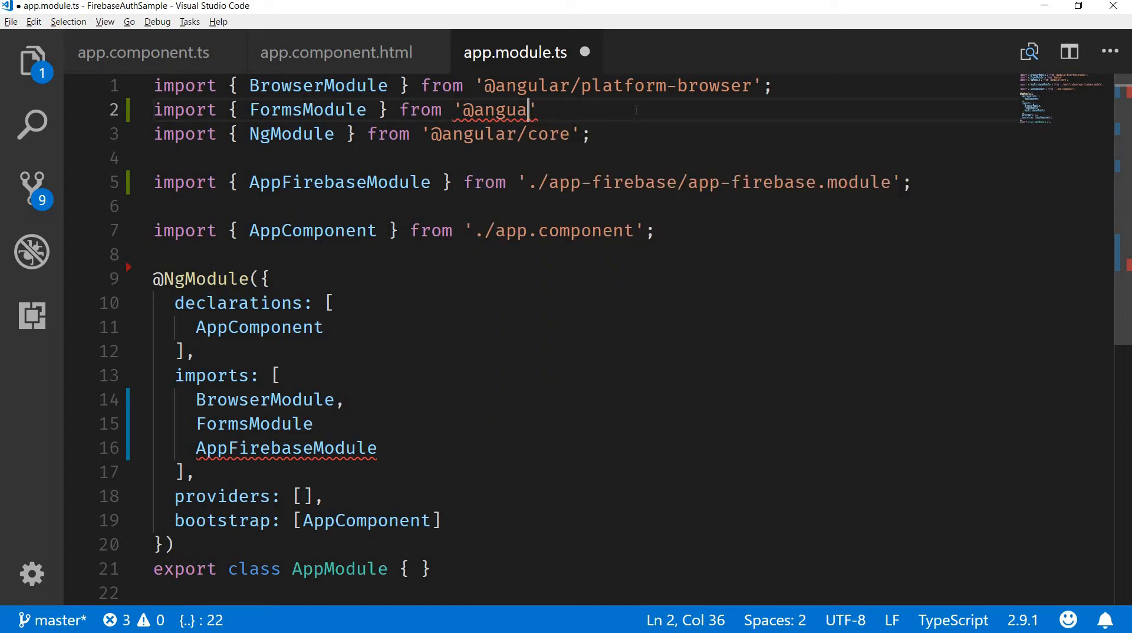
text(r/forms)
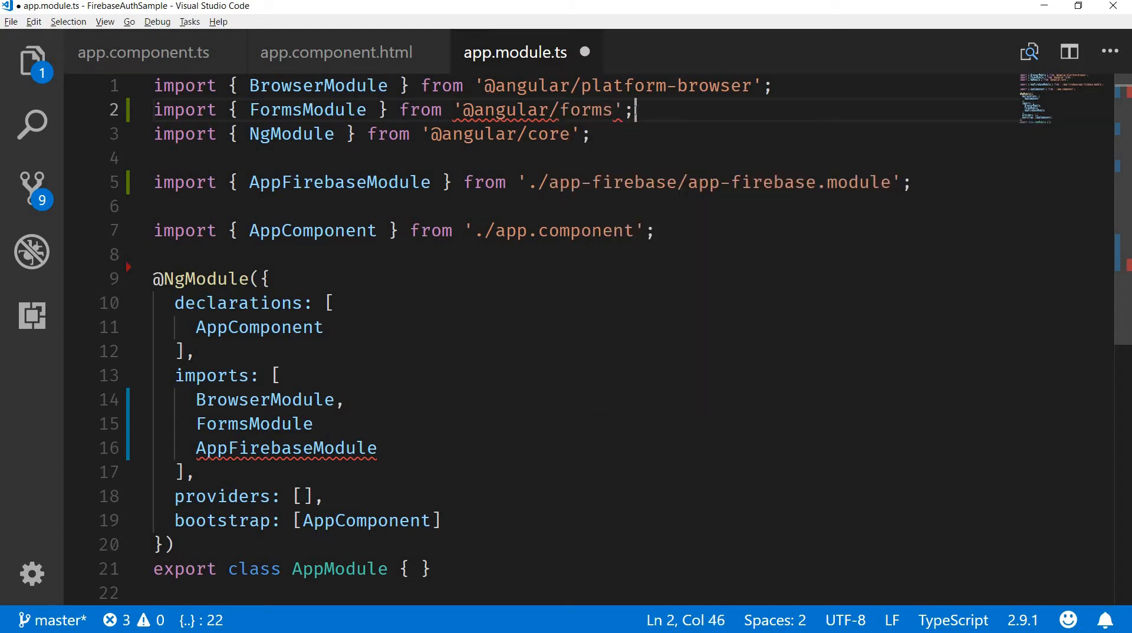
scroll(down, 3)
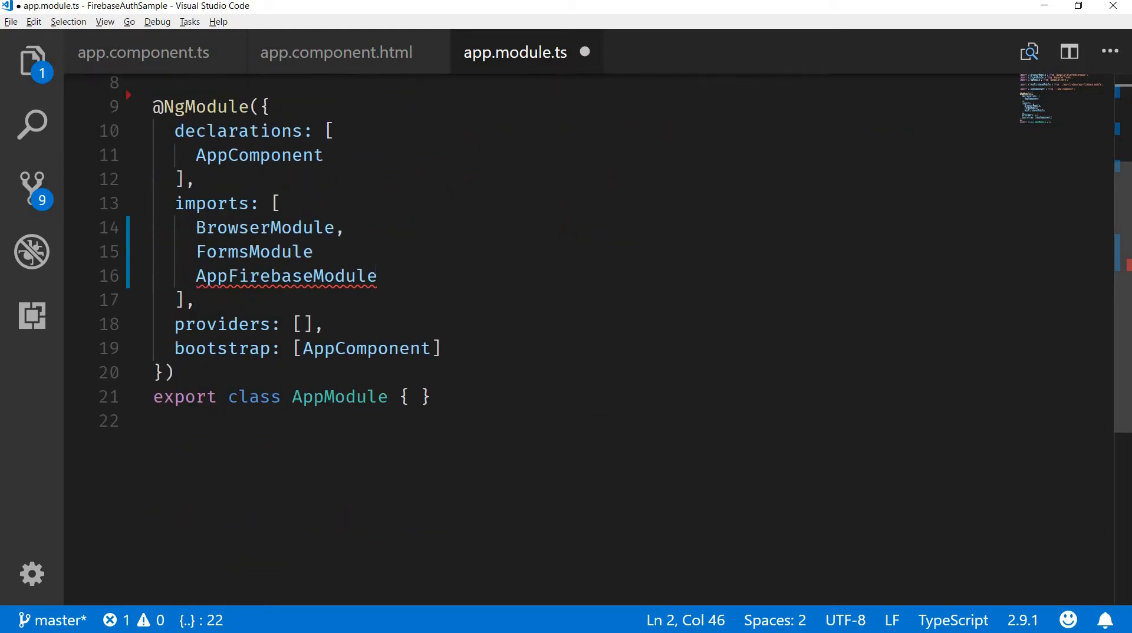
text(,)
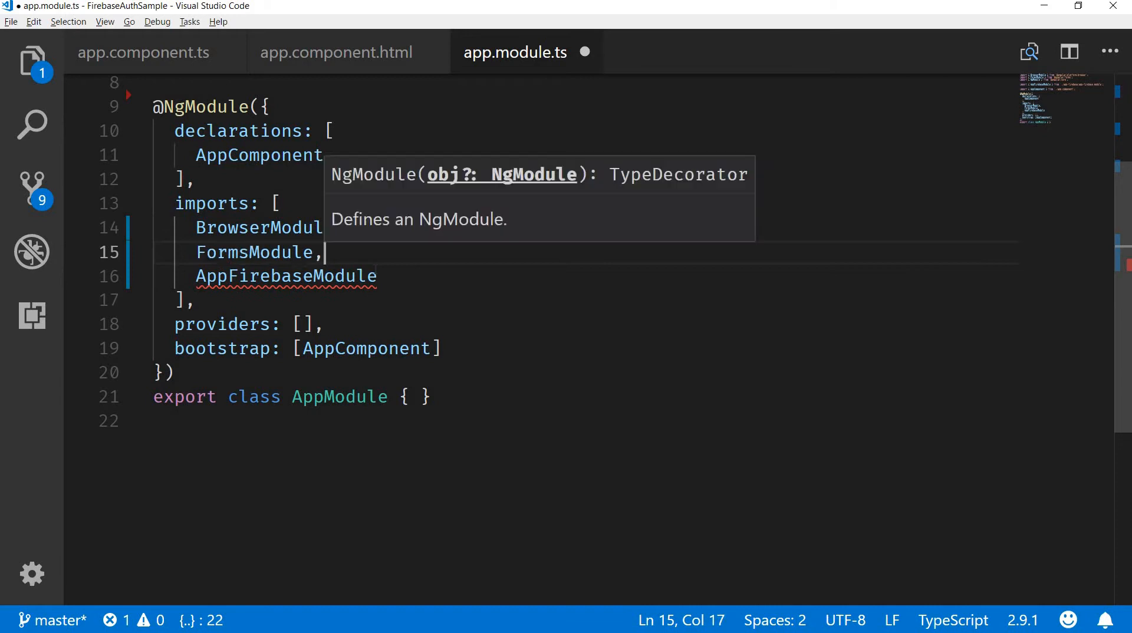
key(ctrl+s)
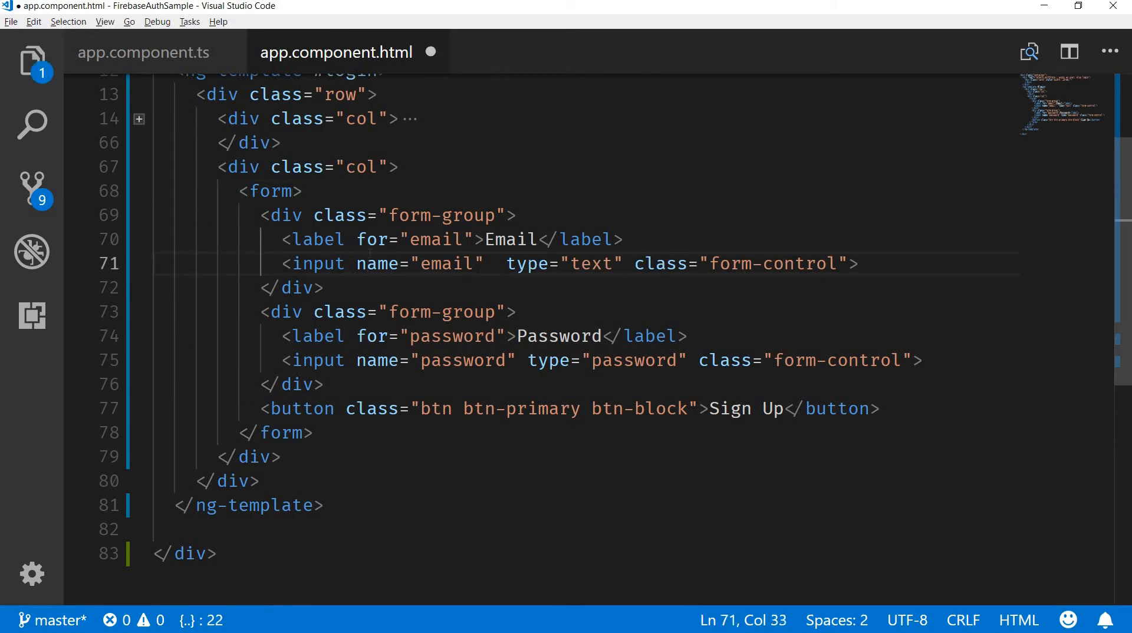
Add [(ngModel)]="email" and [(ngModel)]="password" bindings to the form's two inputs
text([ngModel))
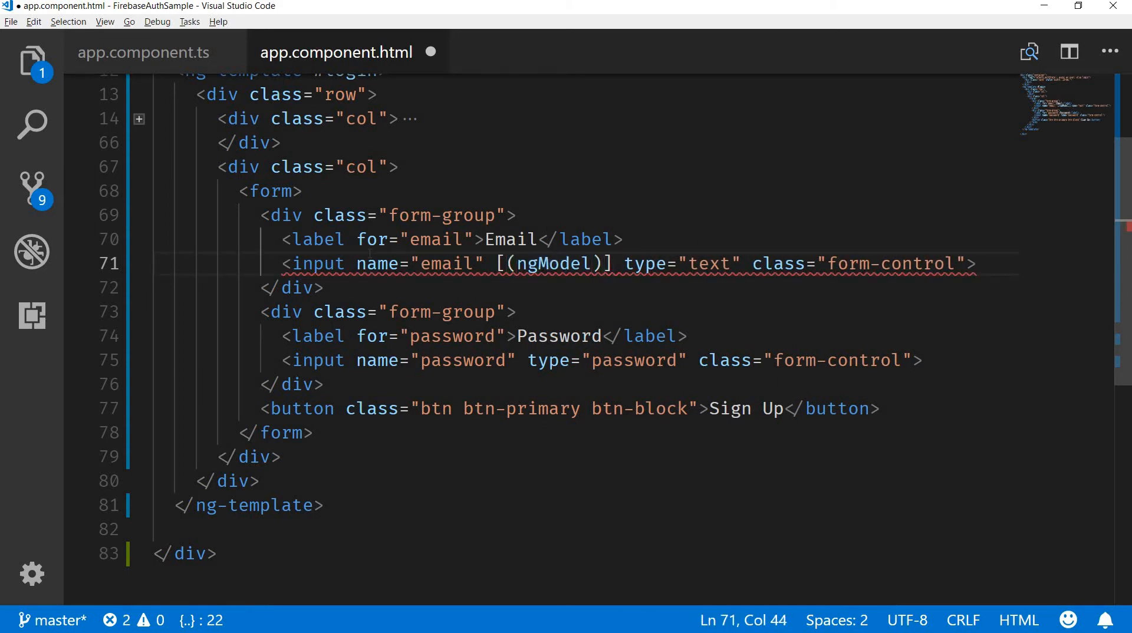
text("email)
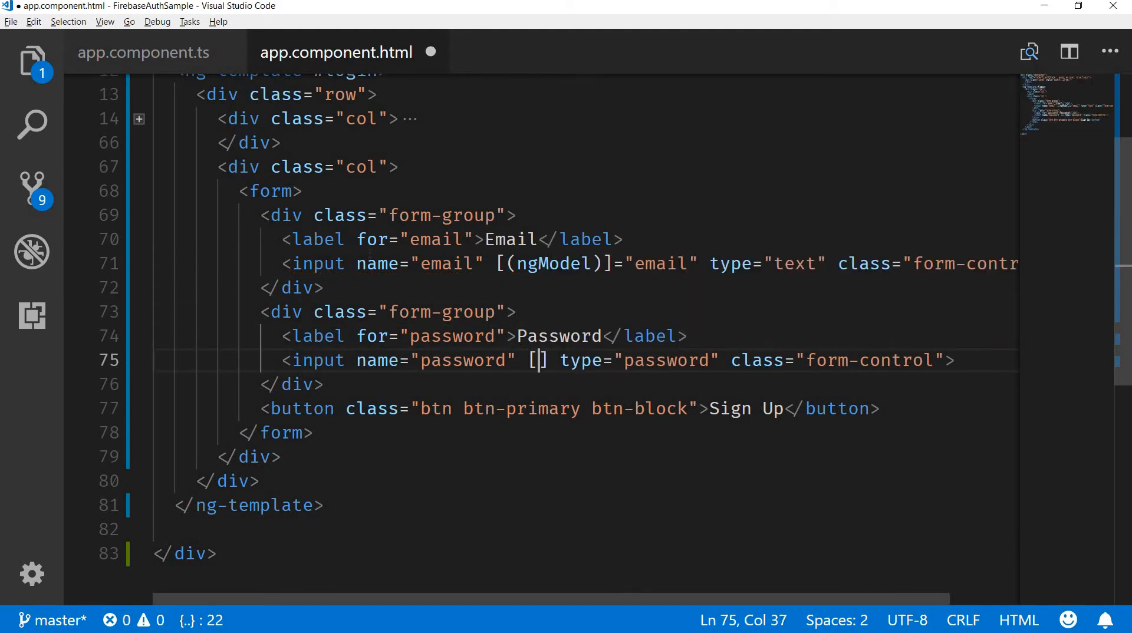
text(()
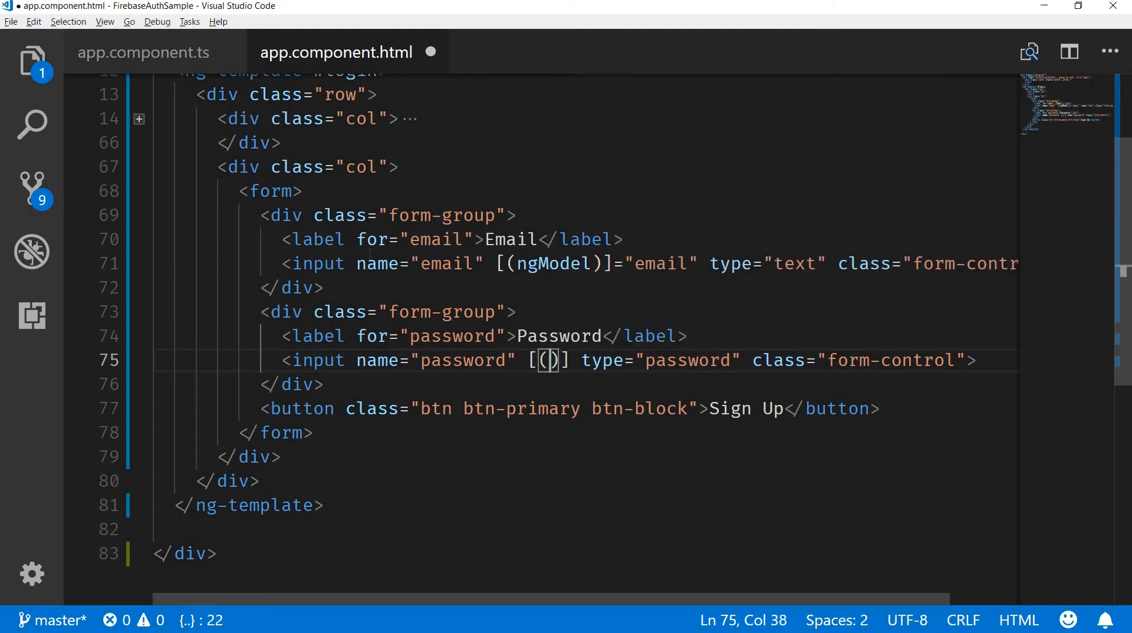
text(ngModel)
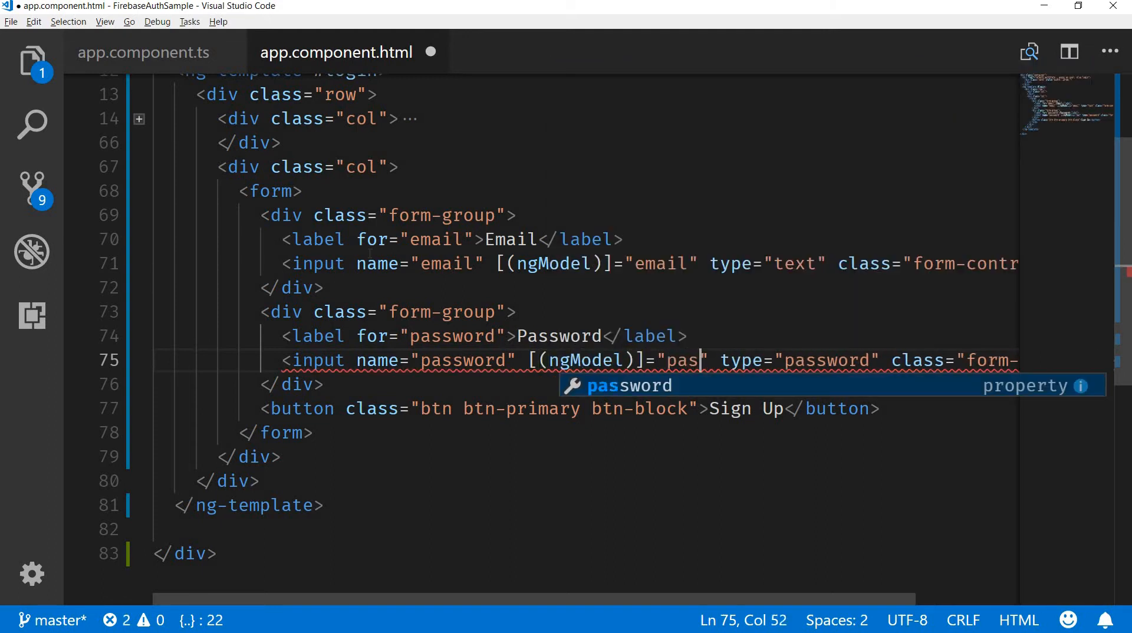
key(Tab)
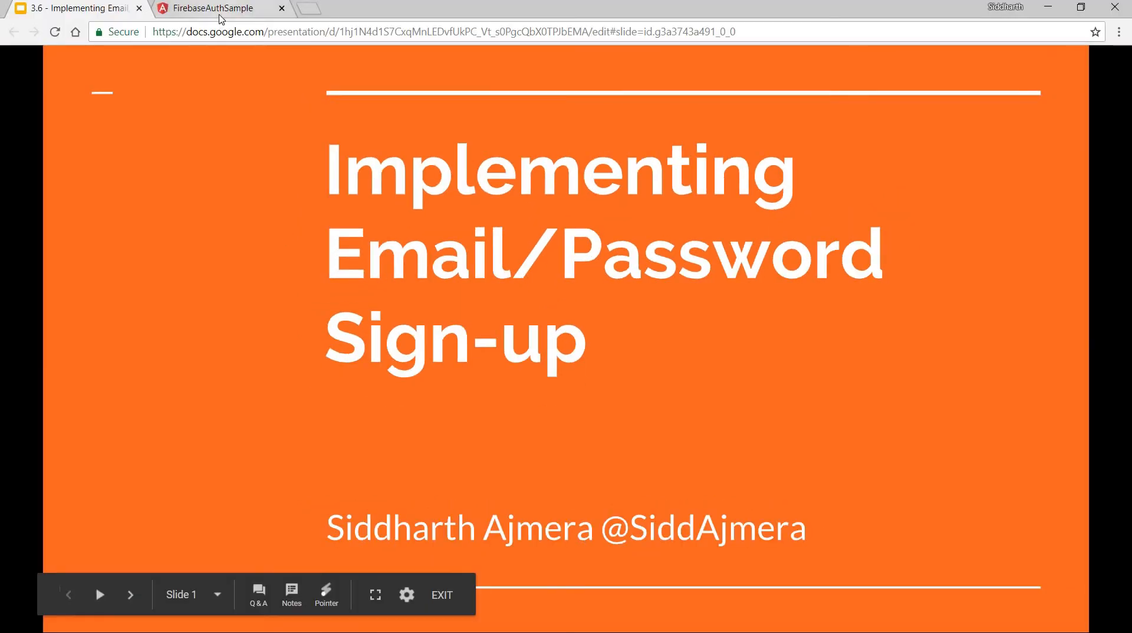
In the running app, clear the console and type a test email starting 'email10'
click(215, 8)
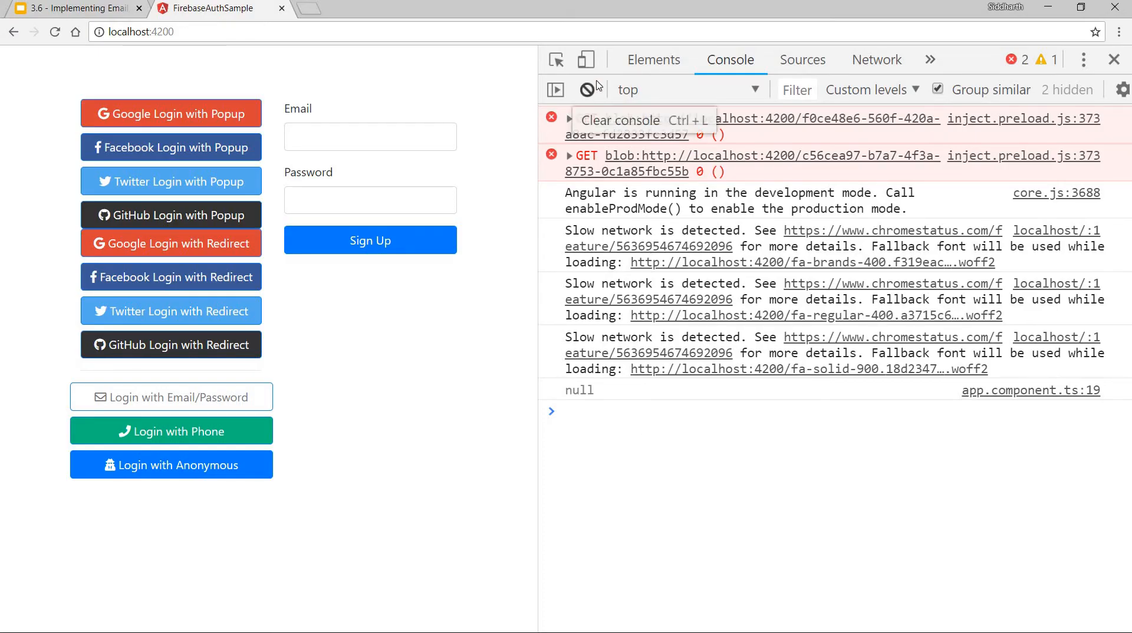
click(371, 136)
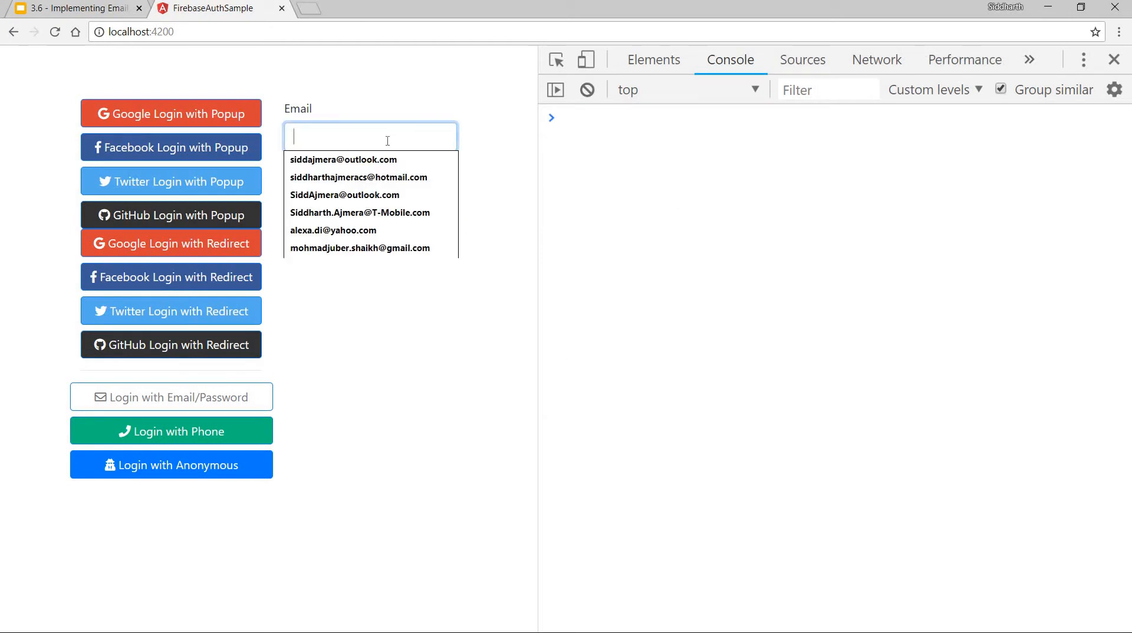
text(email)
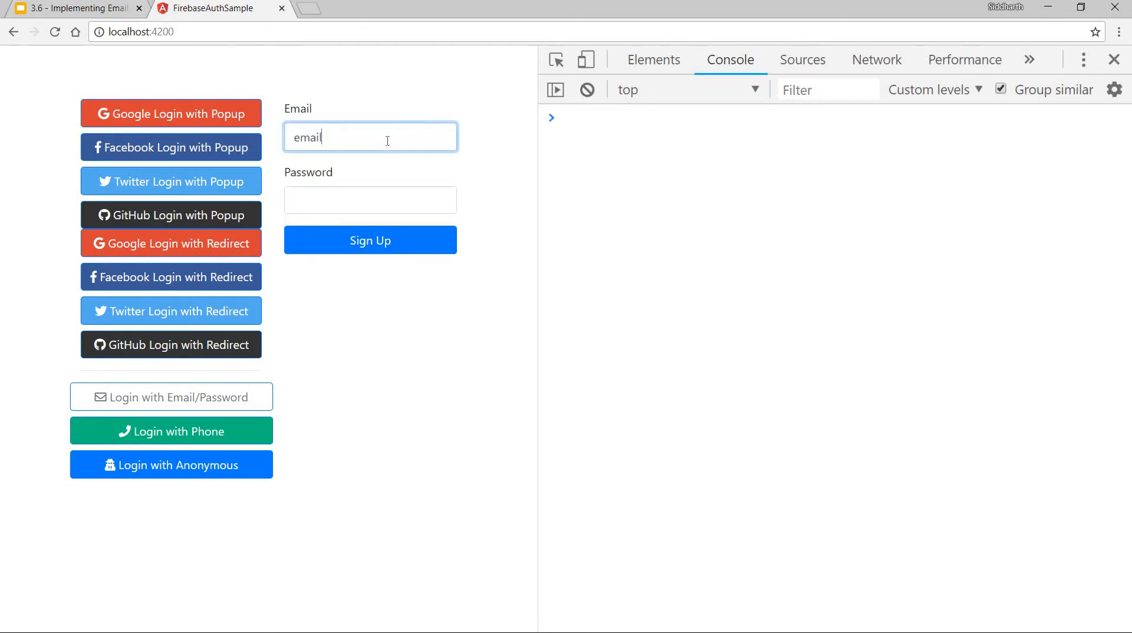
text(10@examp)
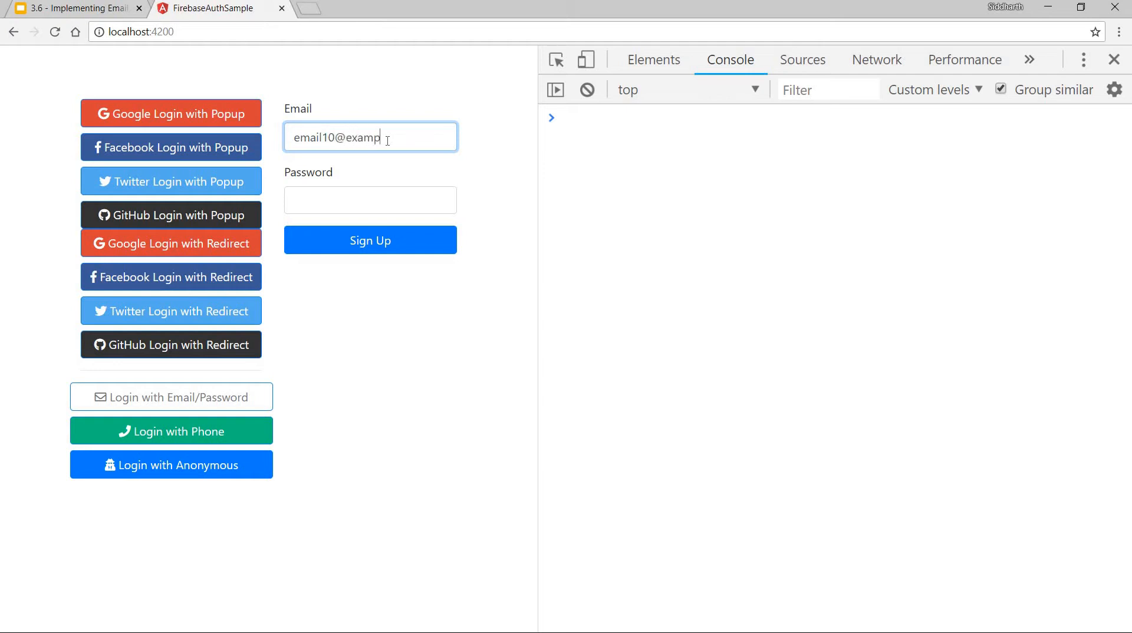
click(370, 200)
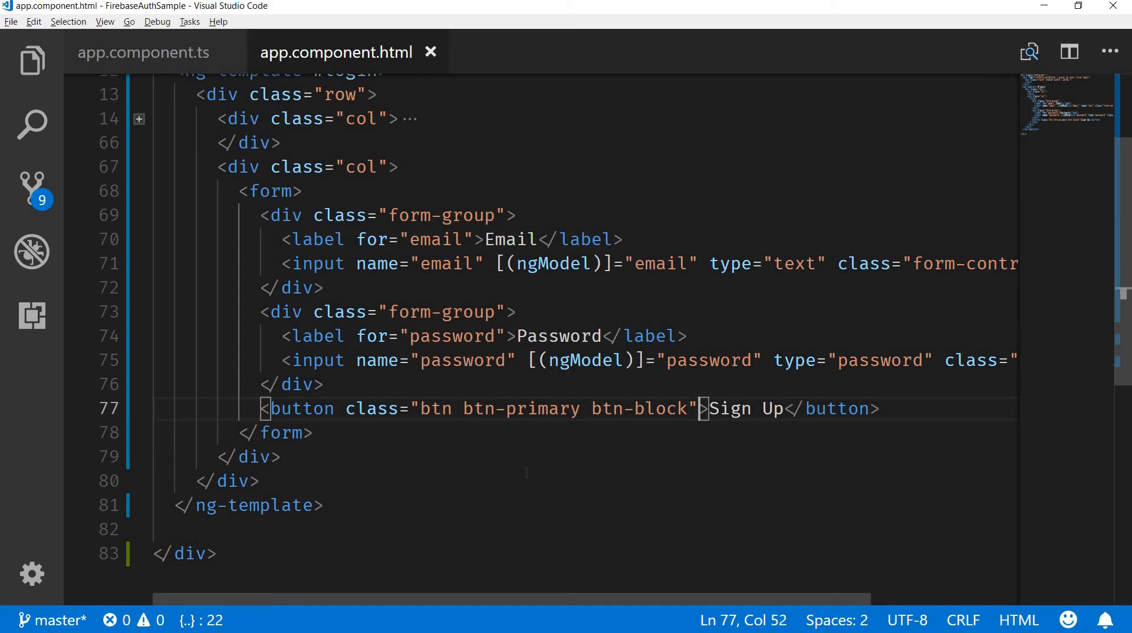
Give the Sign Up button a (click)="signUp()" binding, confirming the method name in app.component.ts
text(())
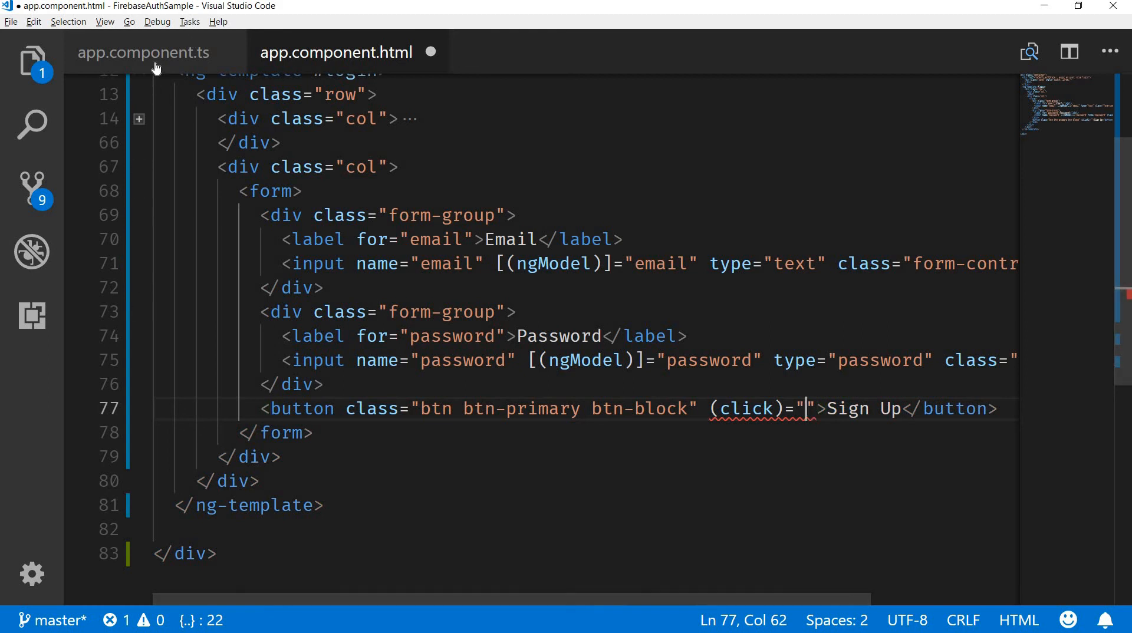
click(143, 52)
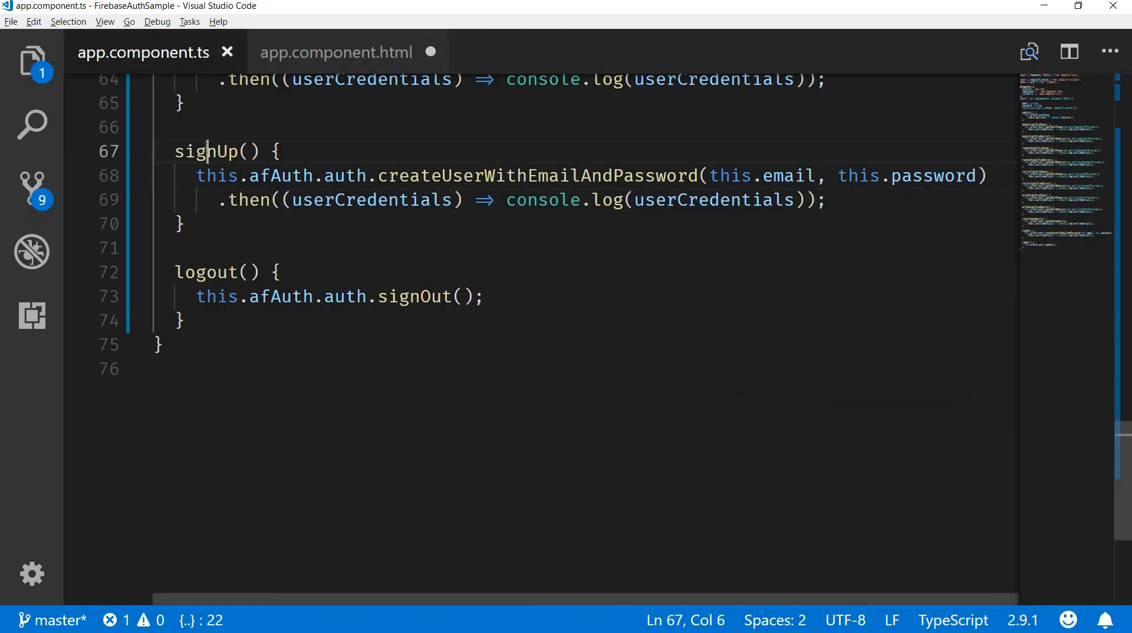
click(335, 52)
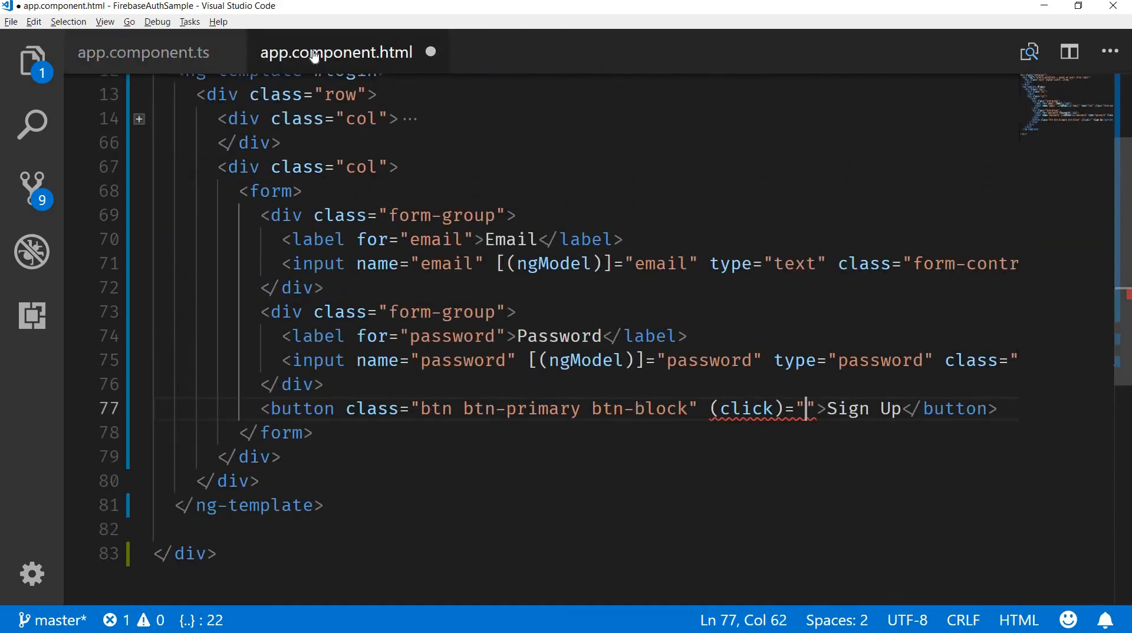
text(signUp())
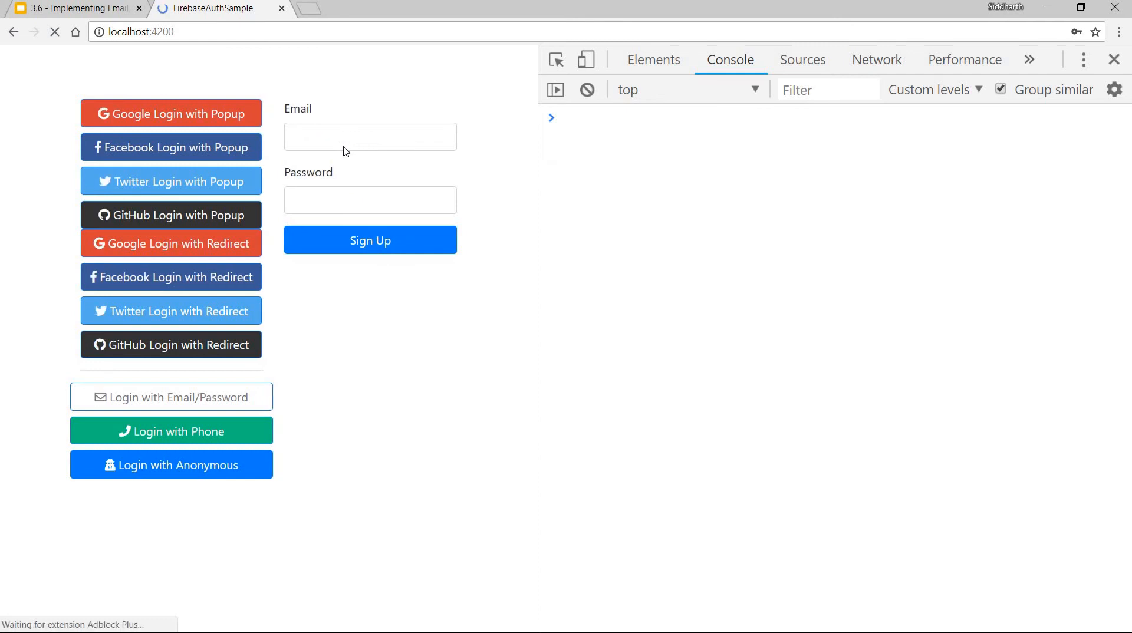
text(ex)
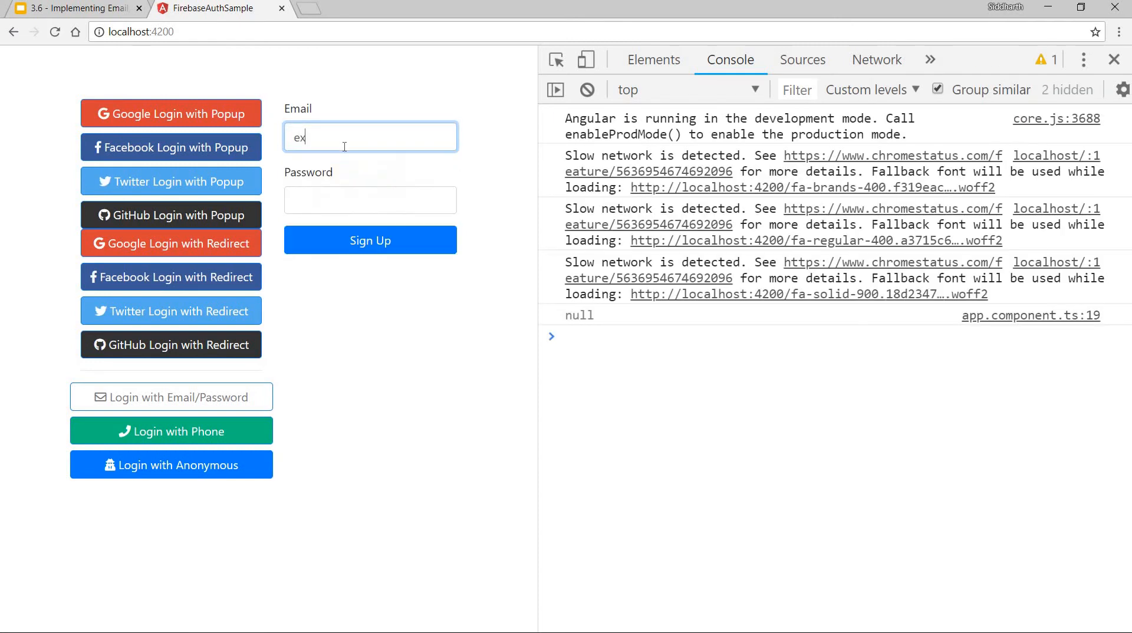
text(ample10@)
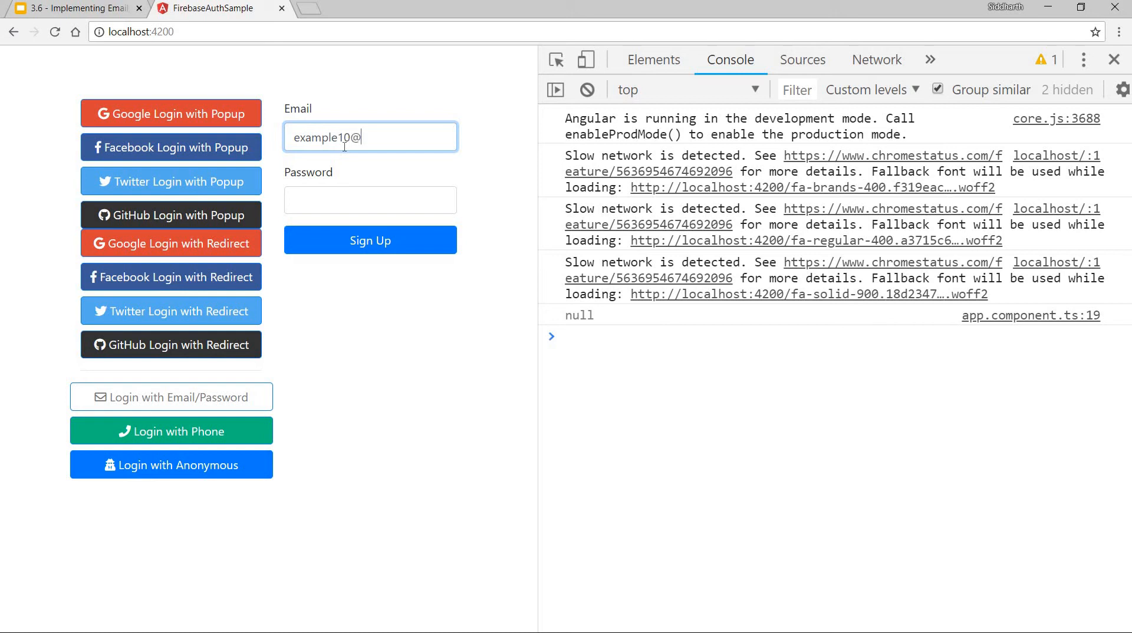
text(domain.)
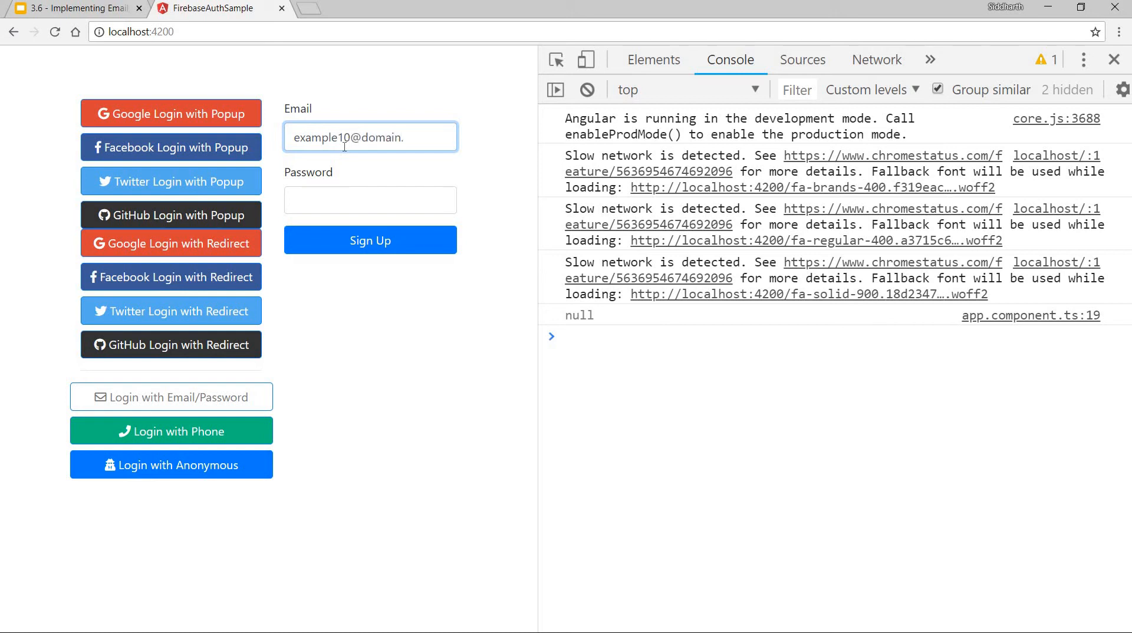
text(email10@)
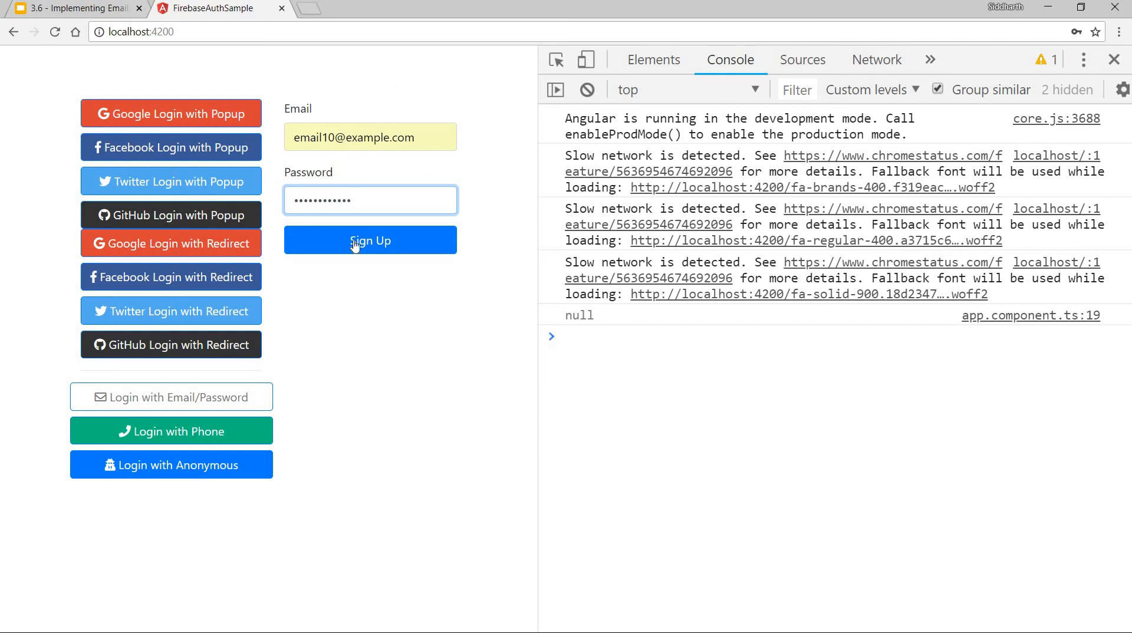
click(370, 241)
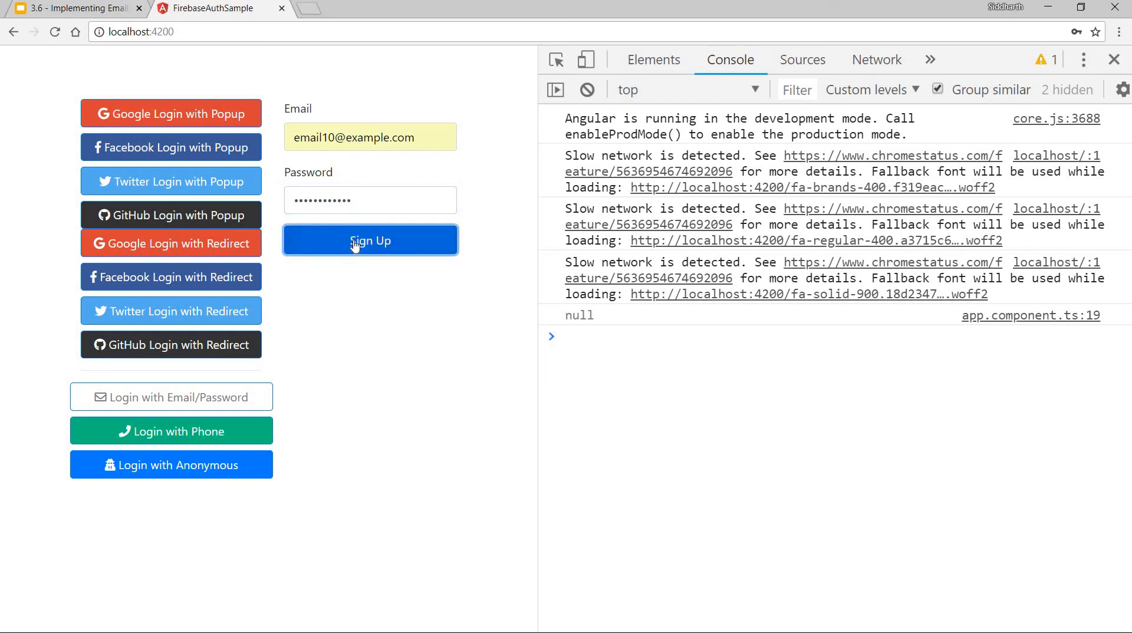
click(370, 241)
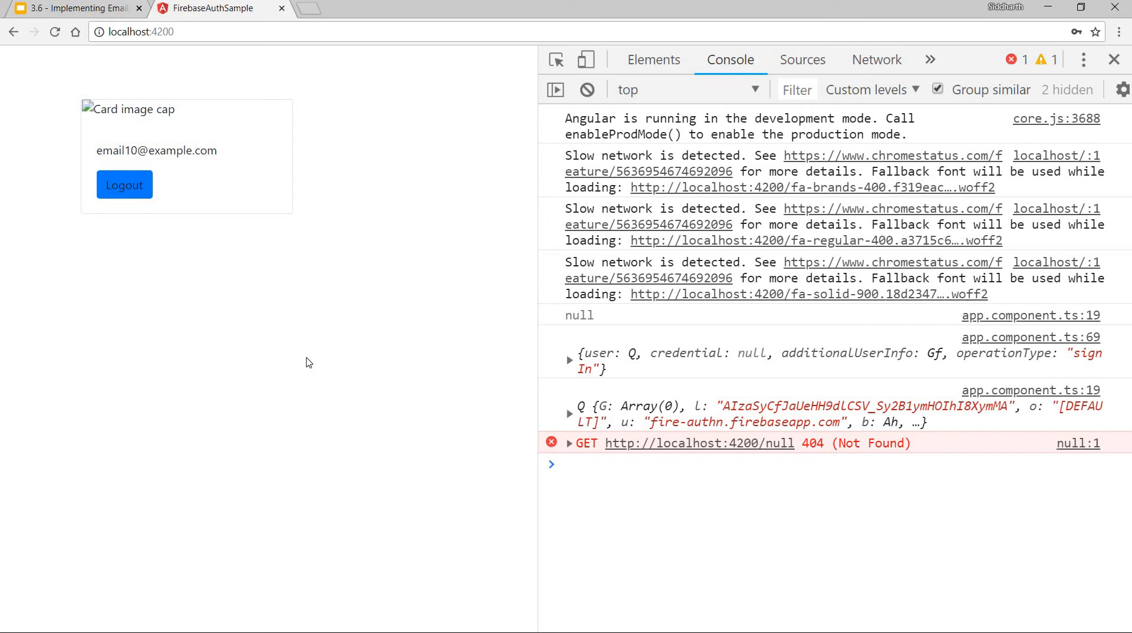
mouse_move(135, 115)
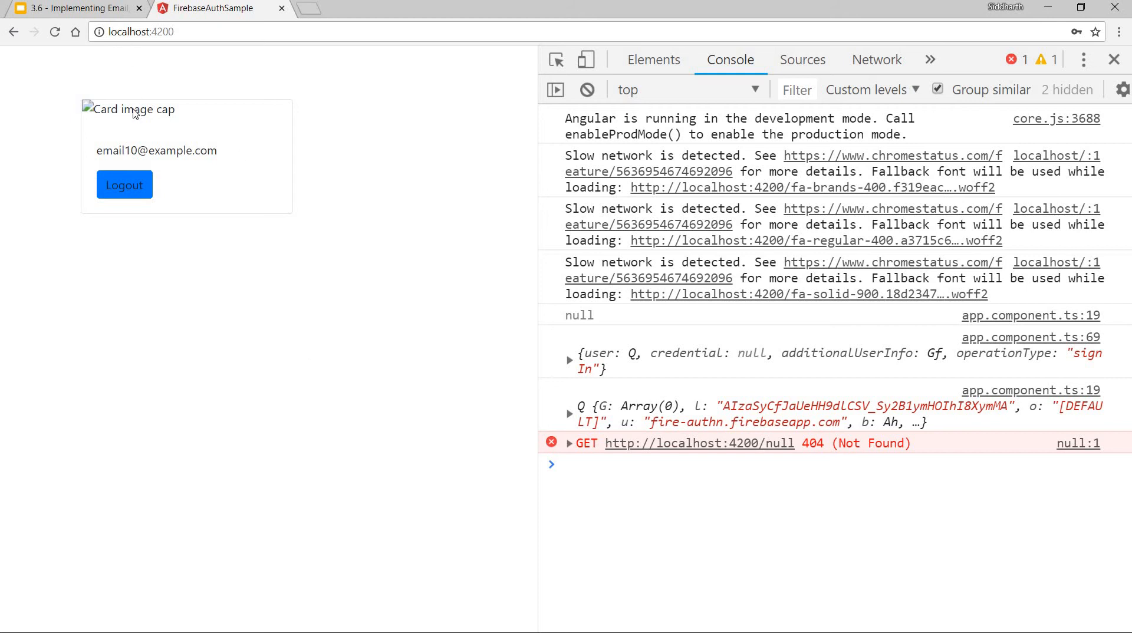
mouse_move(649, 513)
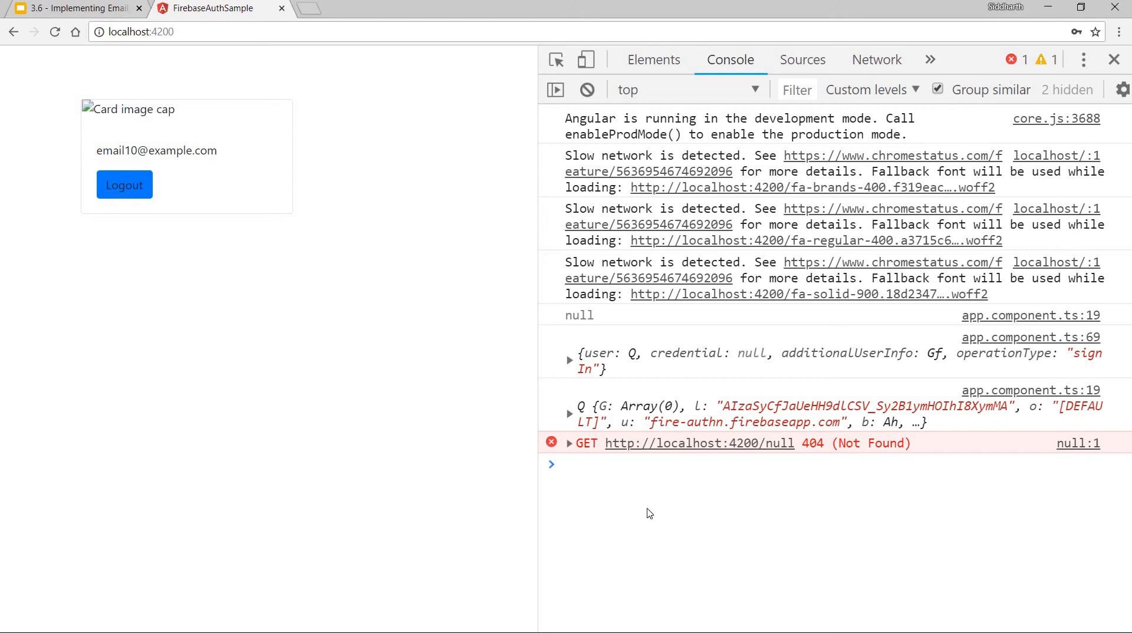
Expand the logged user object, select its email address, then log out so the console shows null
click(570, 413)
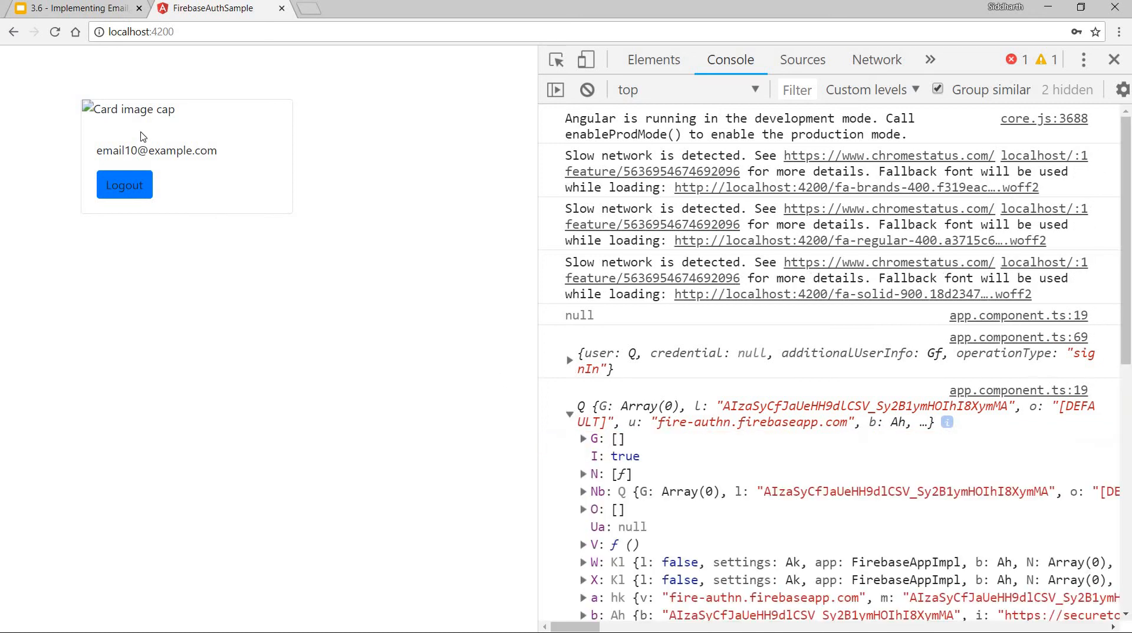
mouse_move(261, 180)
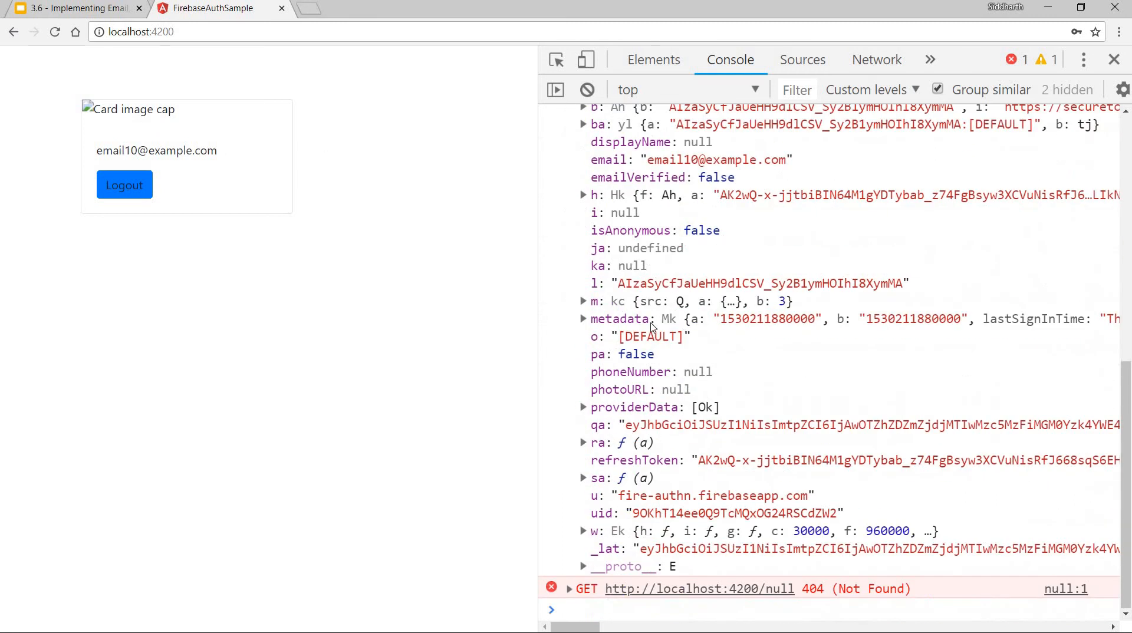
mouse_move(723, 453)
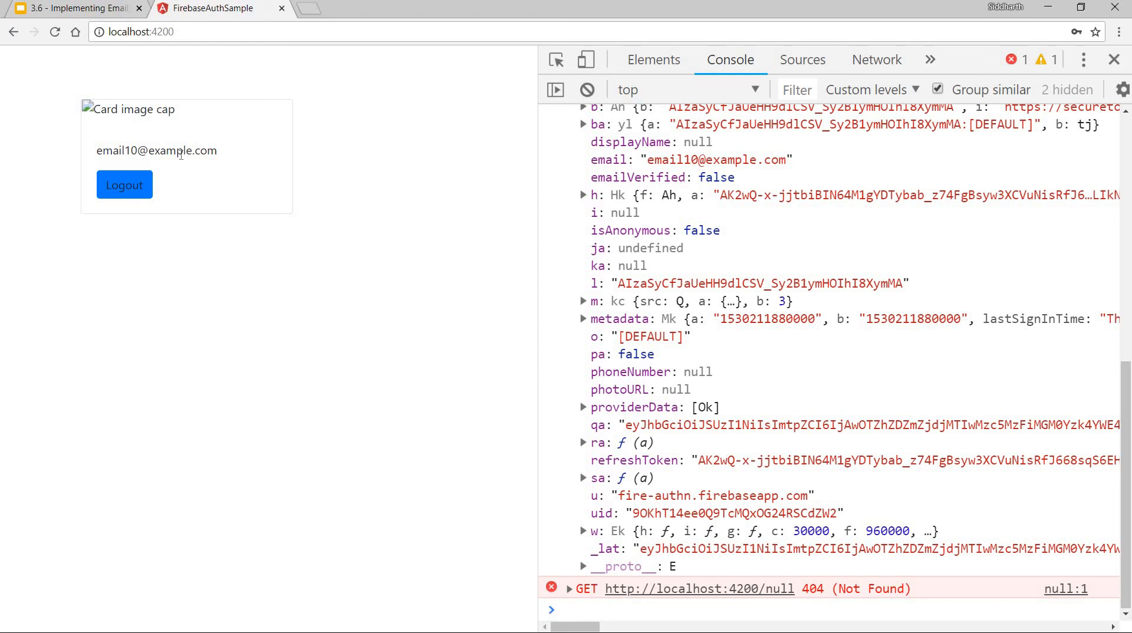
double_click(205, 150)
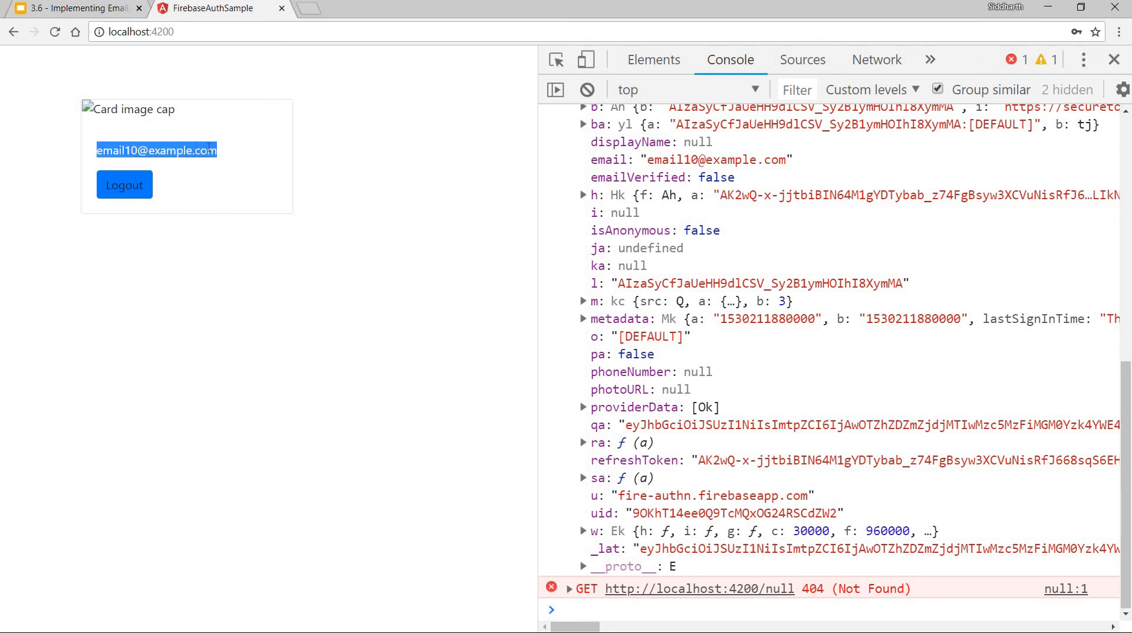
mouse_move(124, 185)
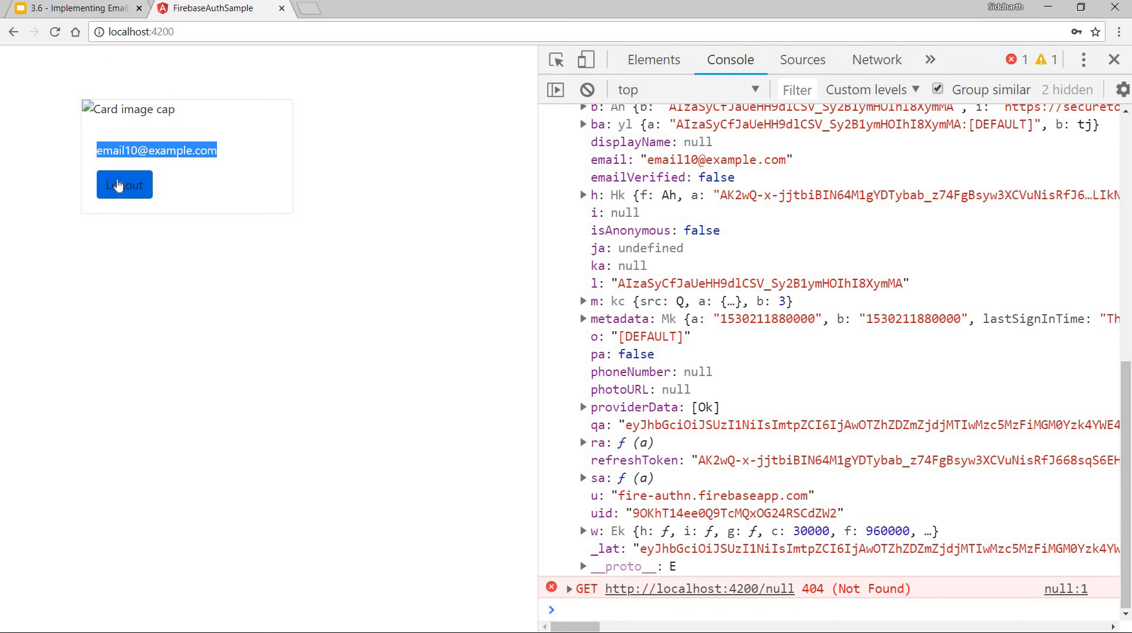
click(124, 184)
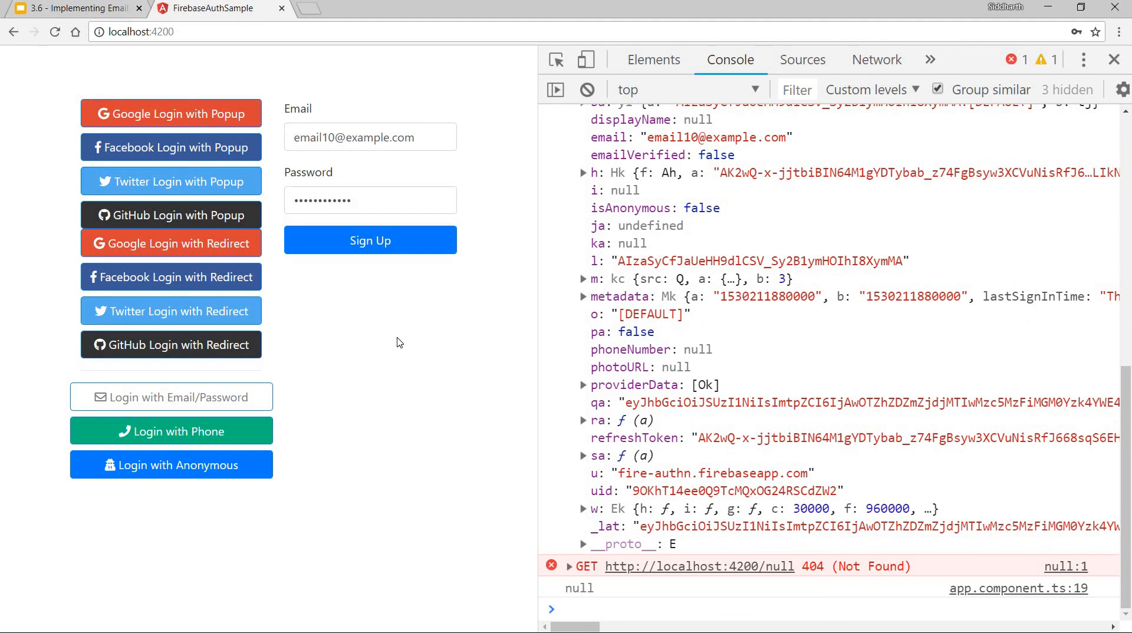
mouse_move(350, 124)
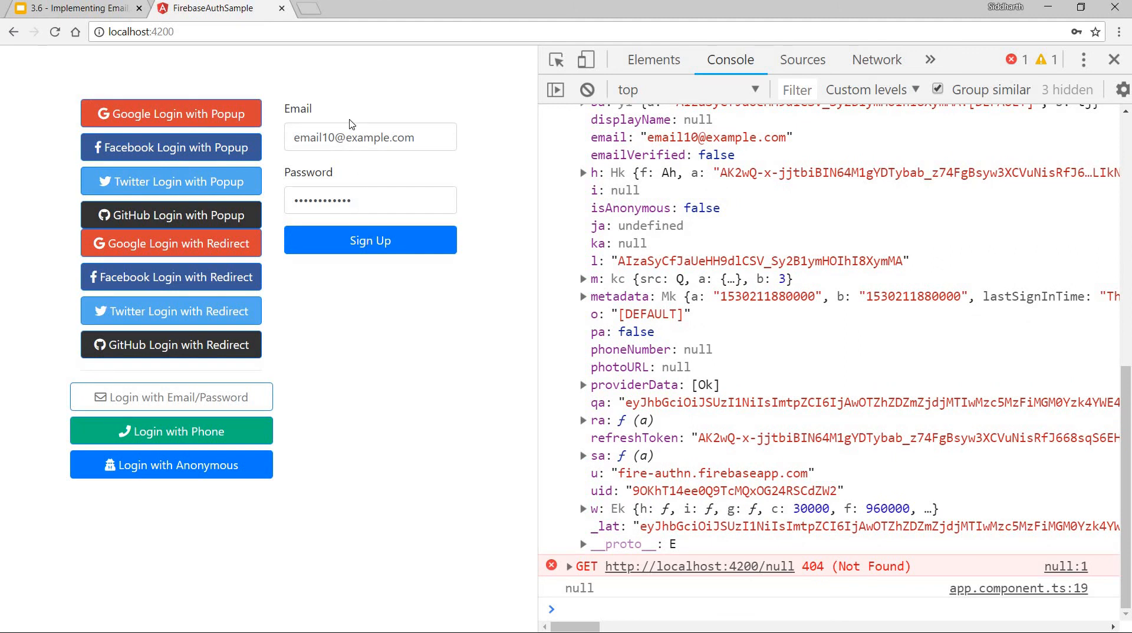
mouse_move(354, 371)
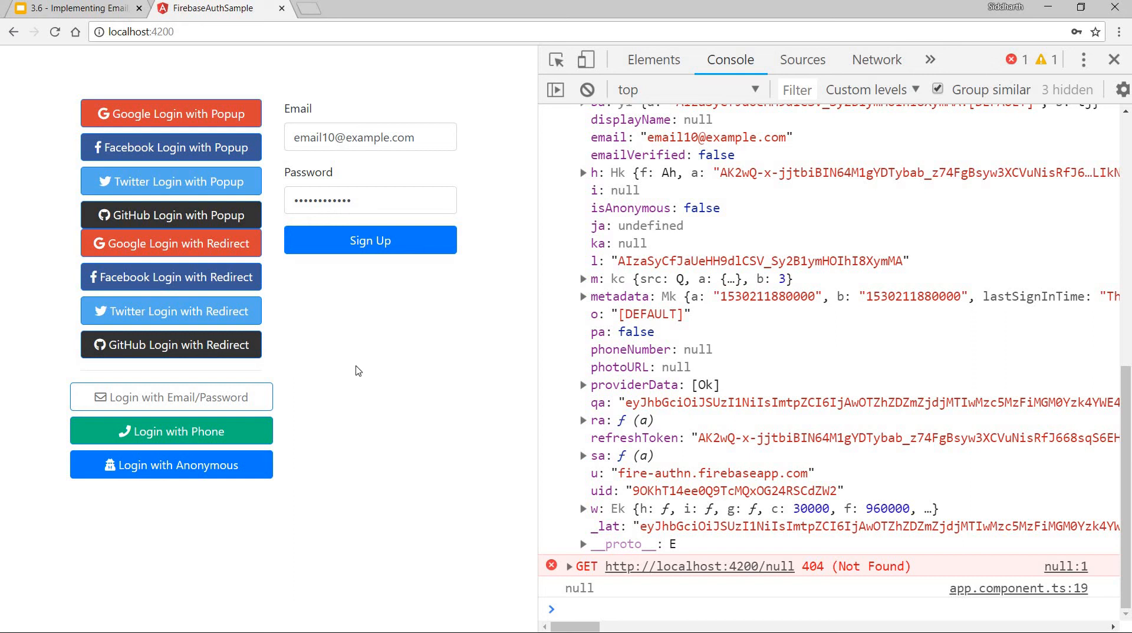